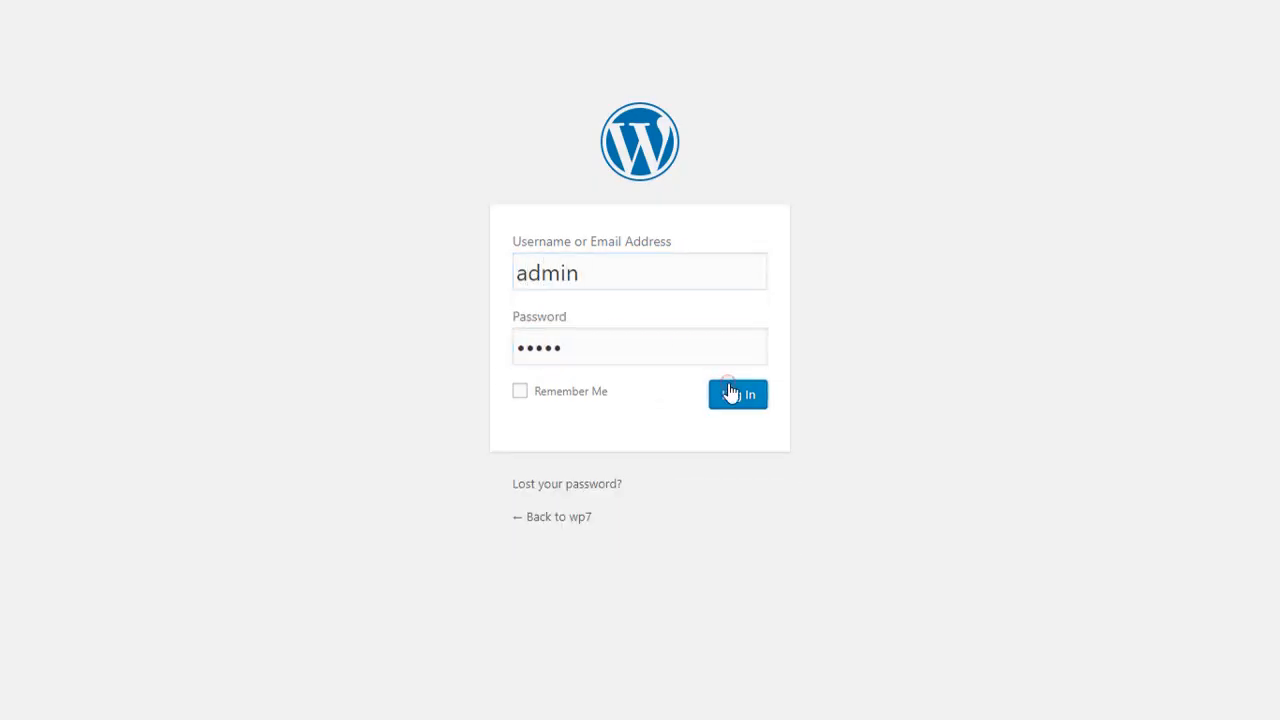
# Sign in as admin and reach the Plugins list, heading to Add New
pyautogui.click(736, 392)
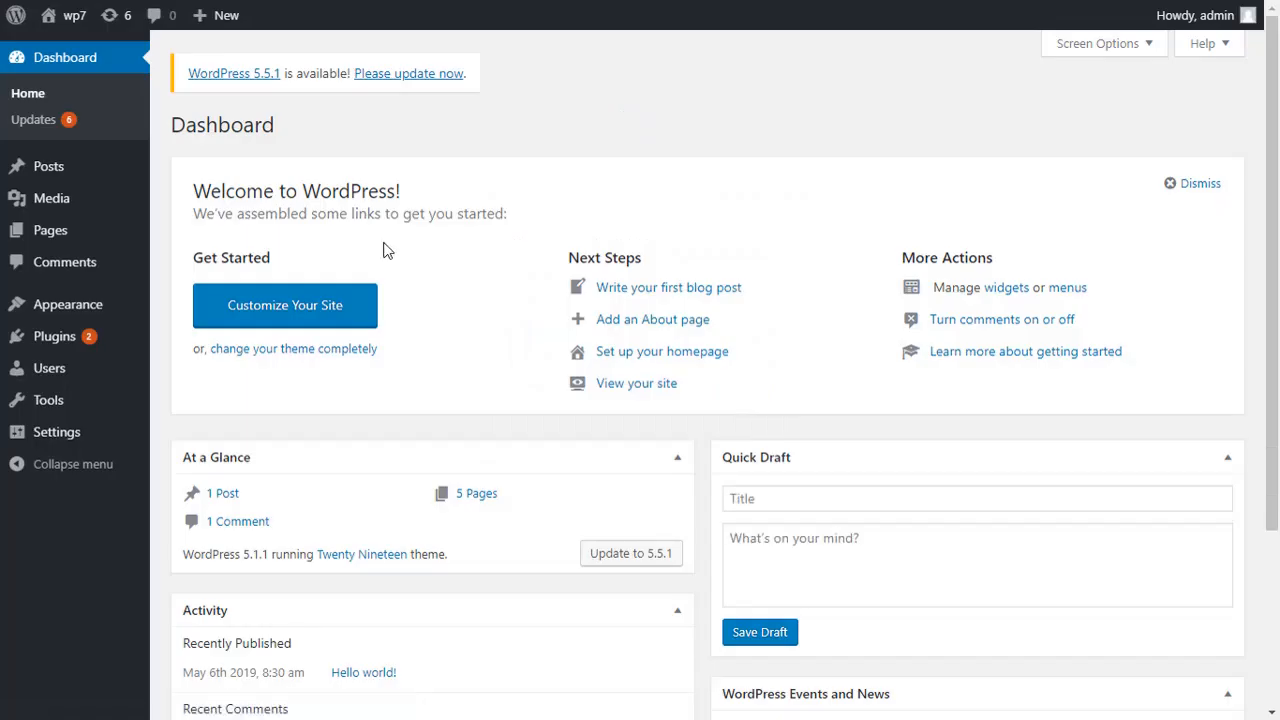
pyautogui.moveTo(56, 336)
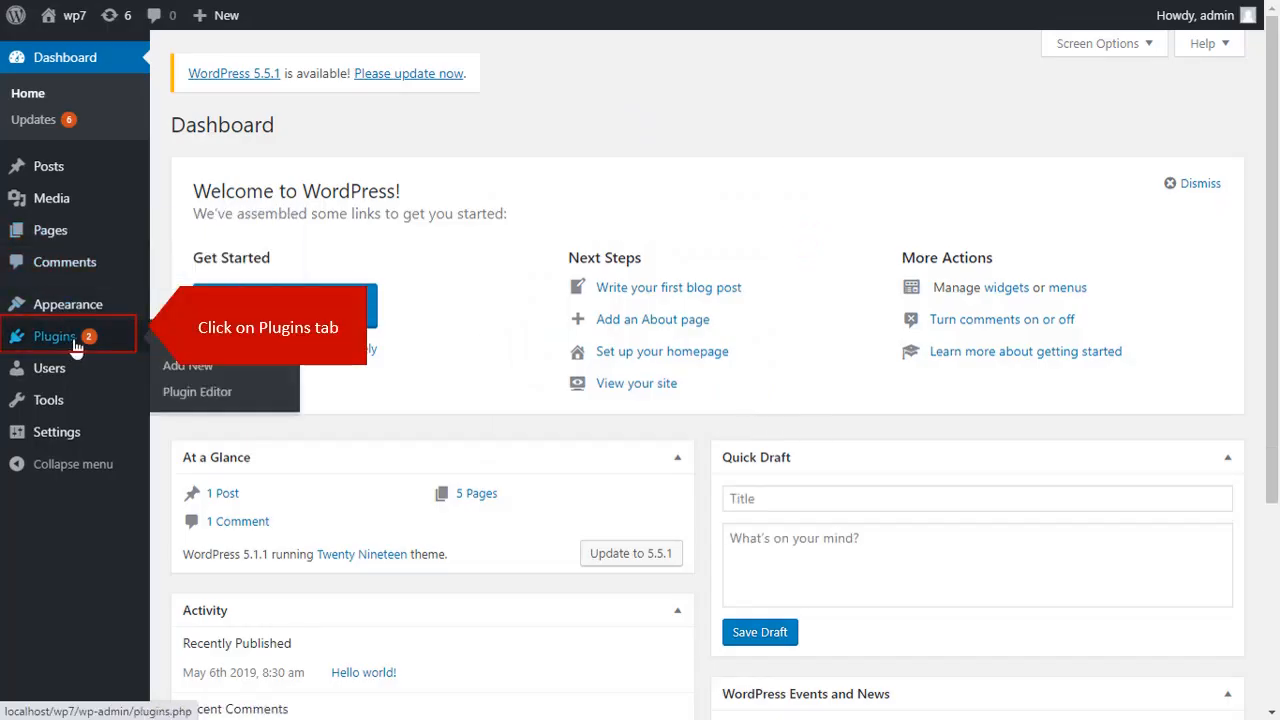
pyautogui.click(56, 336)
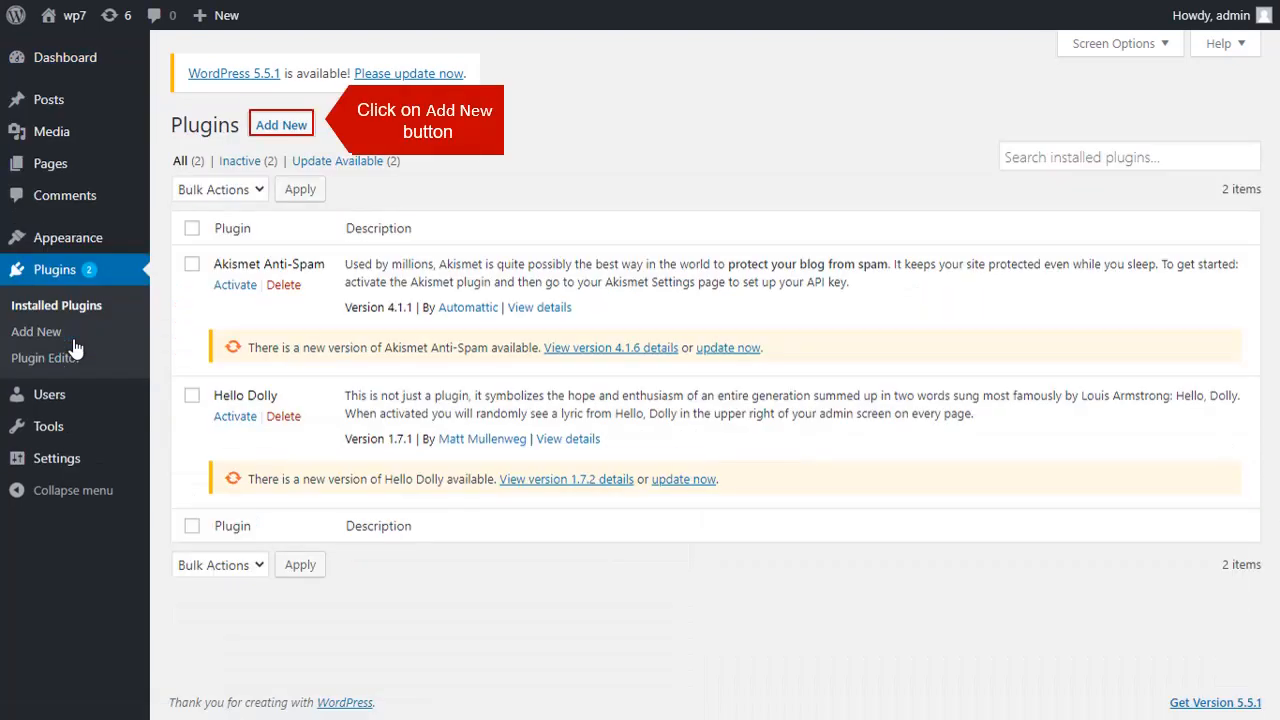
pyautogui.click(280, 124)
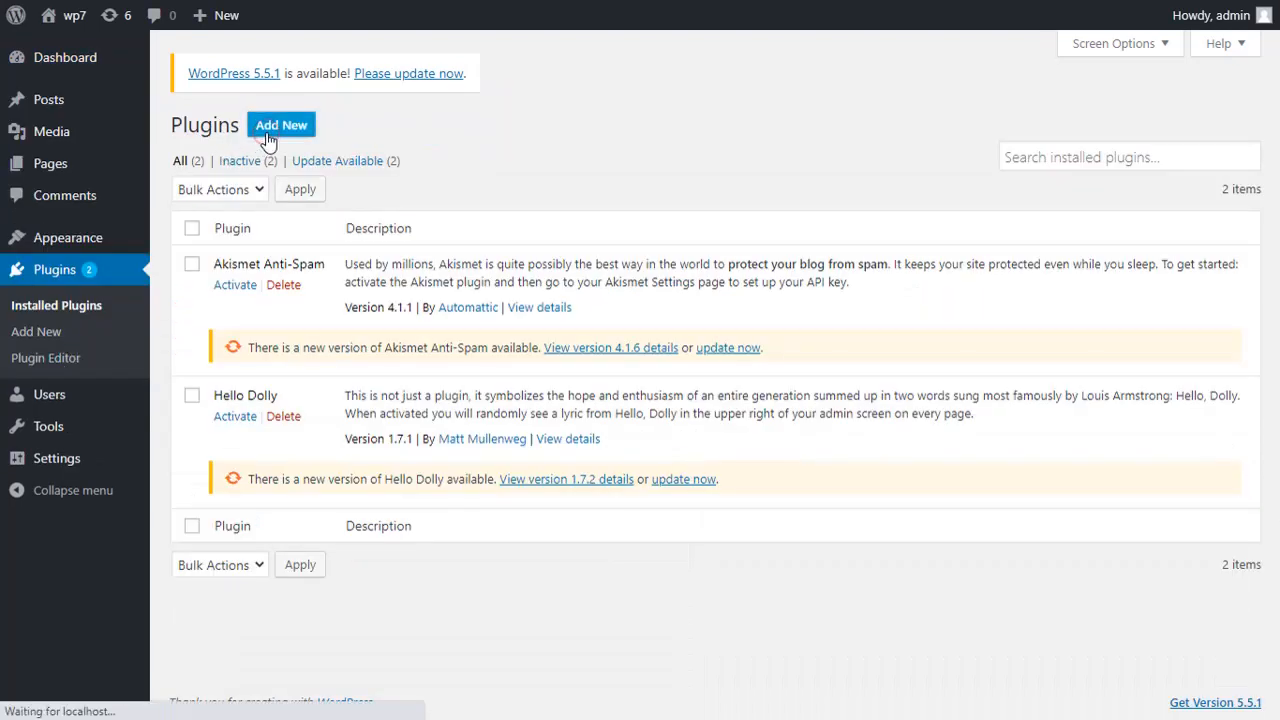
# Search 'oauth', install miniOrange OAuth Single Sign On and activate it
pyautogui.click(280, 124)
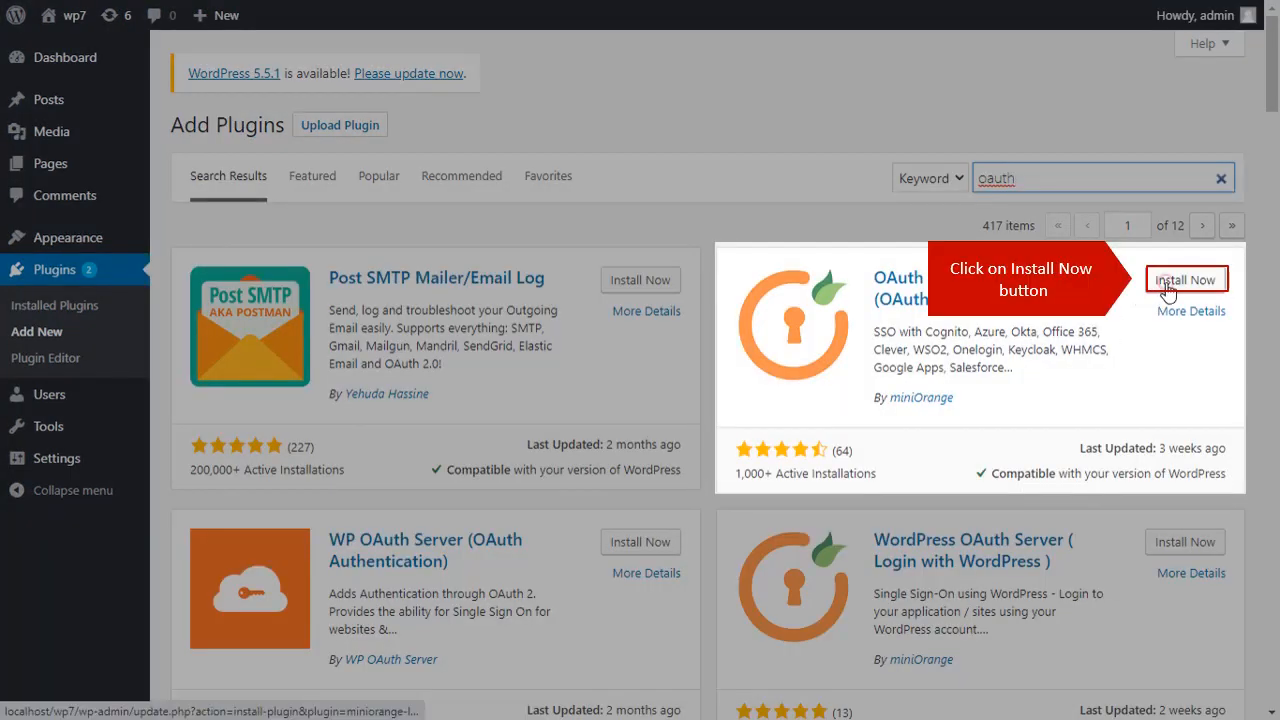
pyautogui.click(1184, 280)
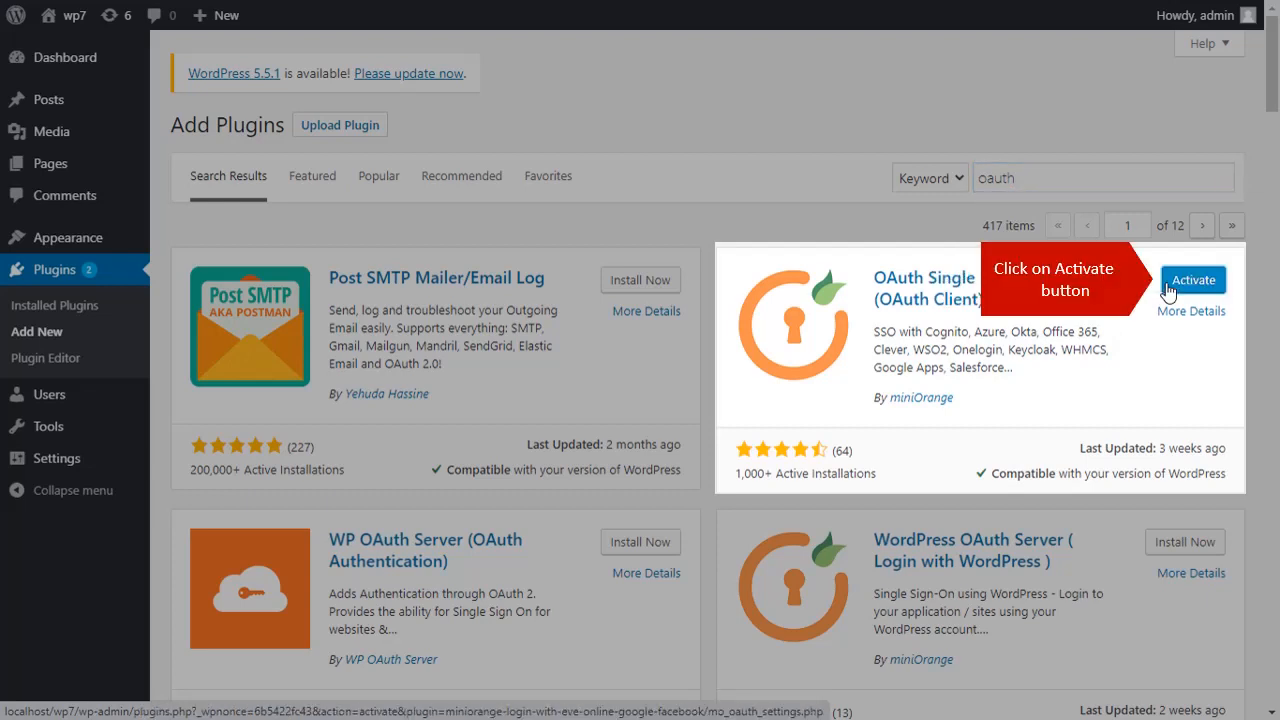
pyautogui.moveTo(1184, 292)
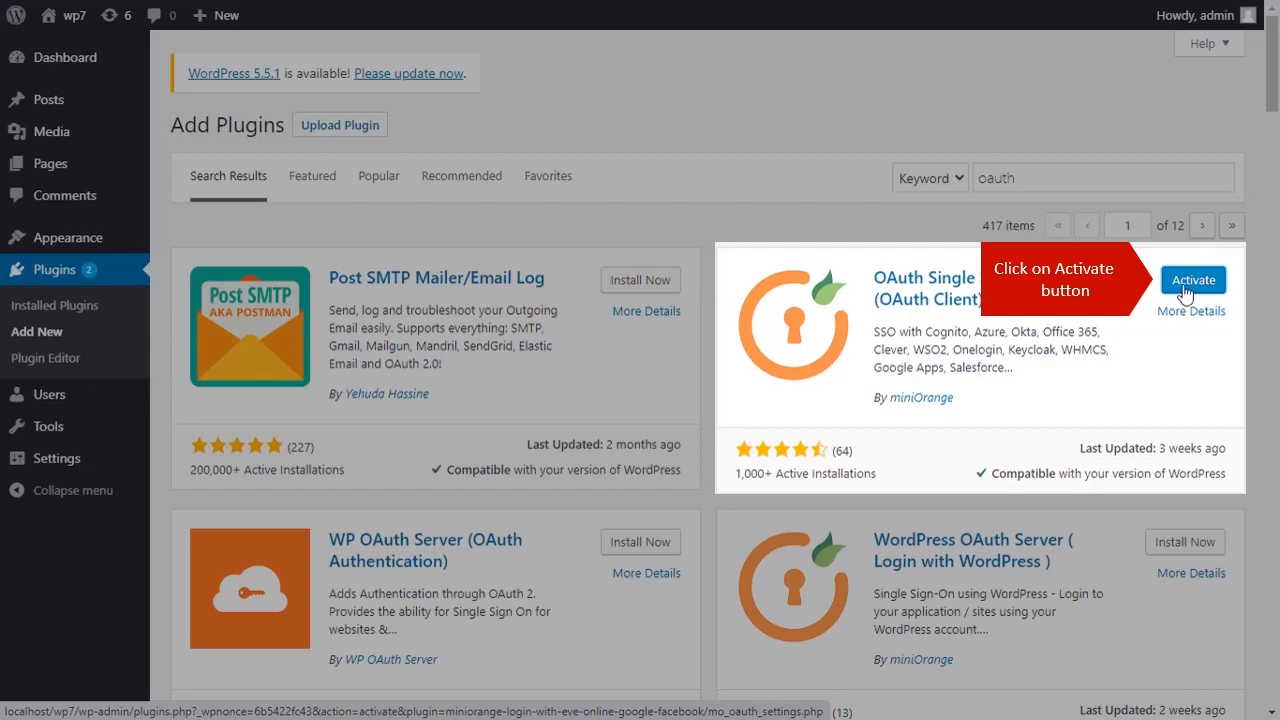
pyautogui.click(1192, 280)
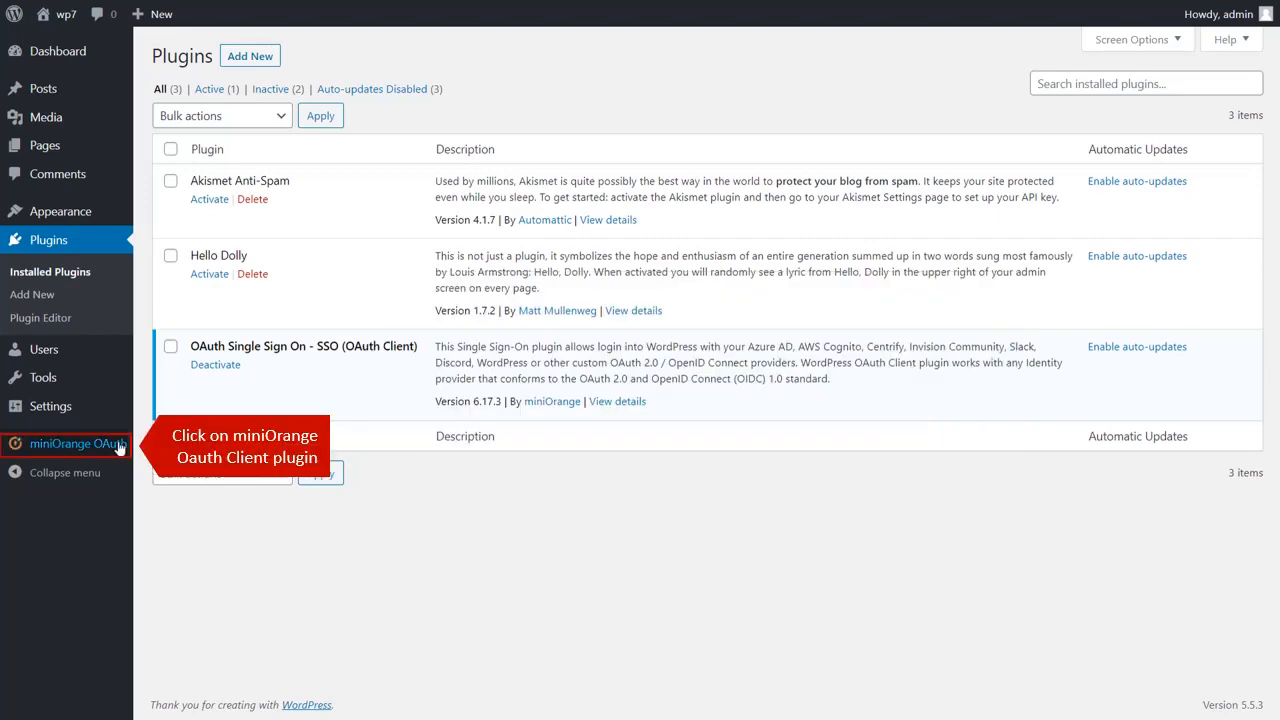
# In miniOrange OAuth settings, search 'whmcs' and select the WHMCS application tile
pyautogui.click(78, 444)
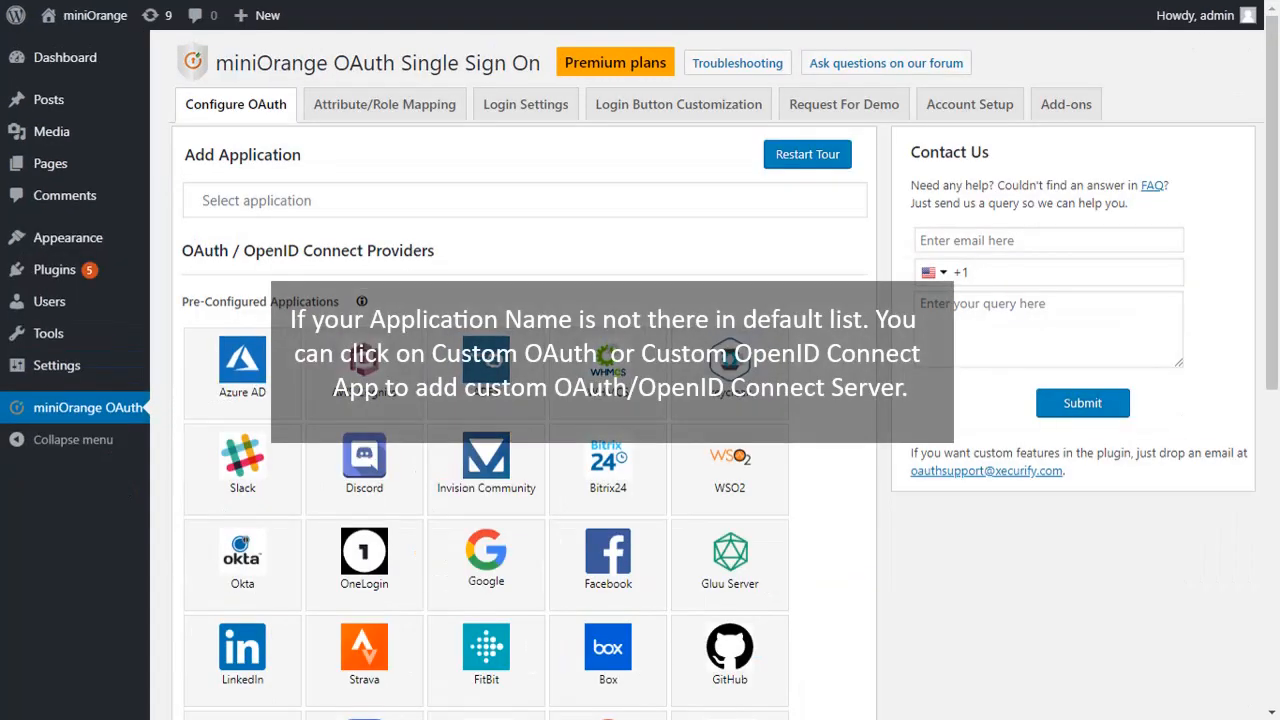
pyautogui.scroll(-3)
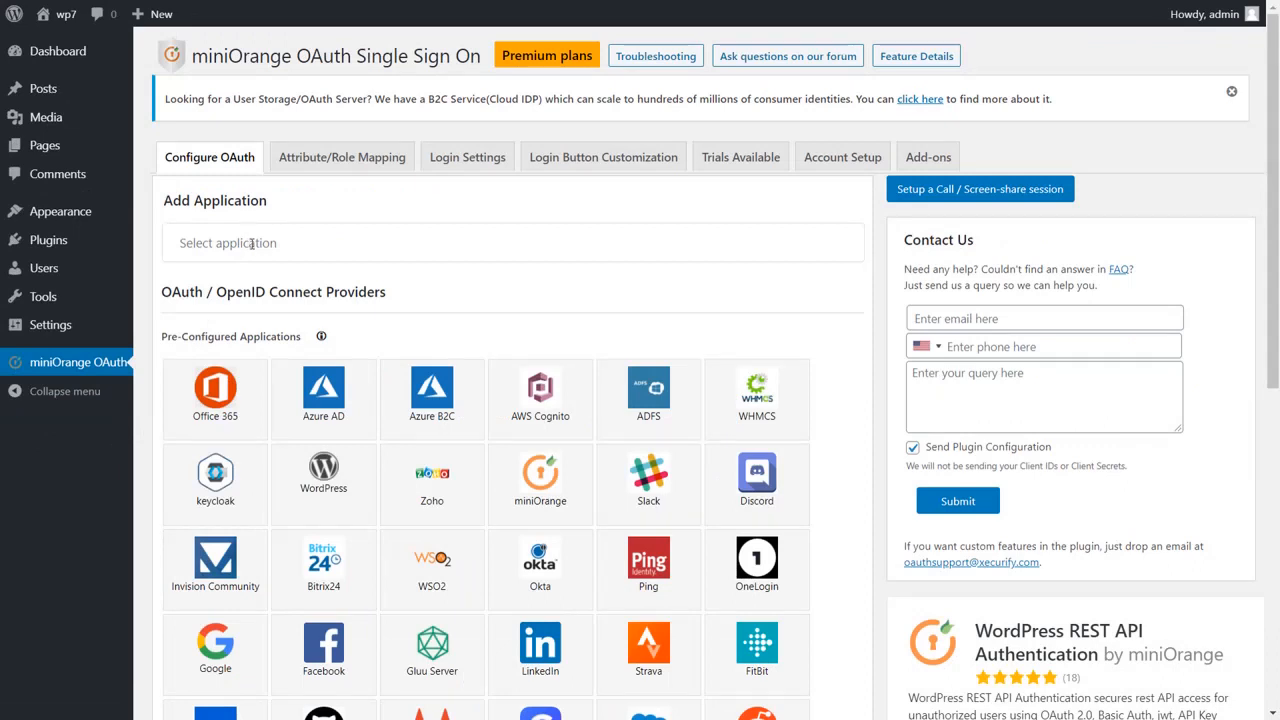
pyautogui.write('wh')
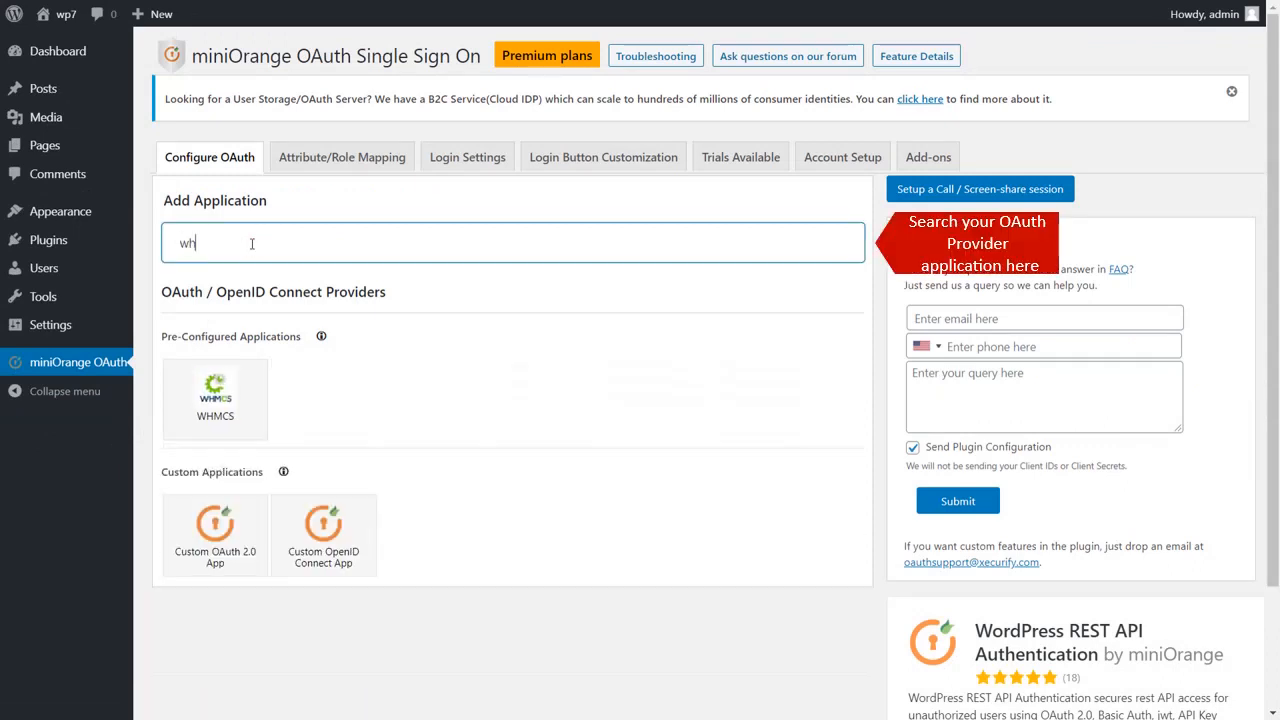
pyautogui.write('mcs')
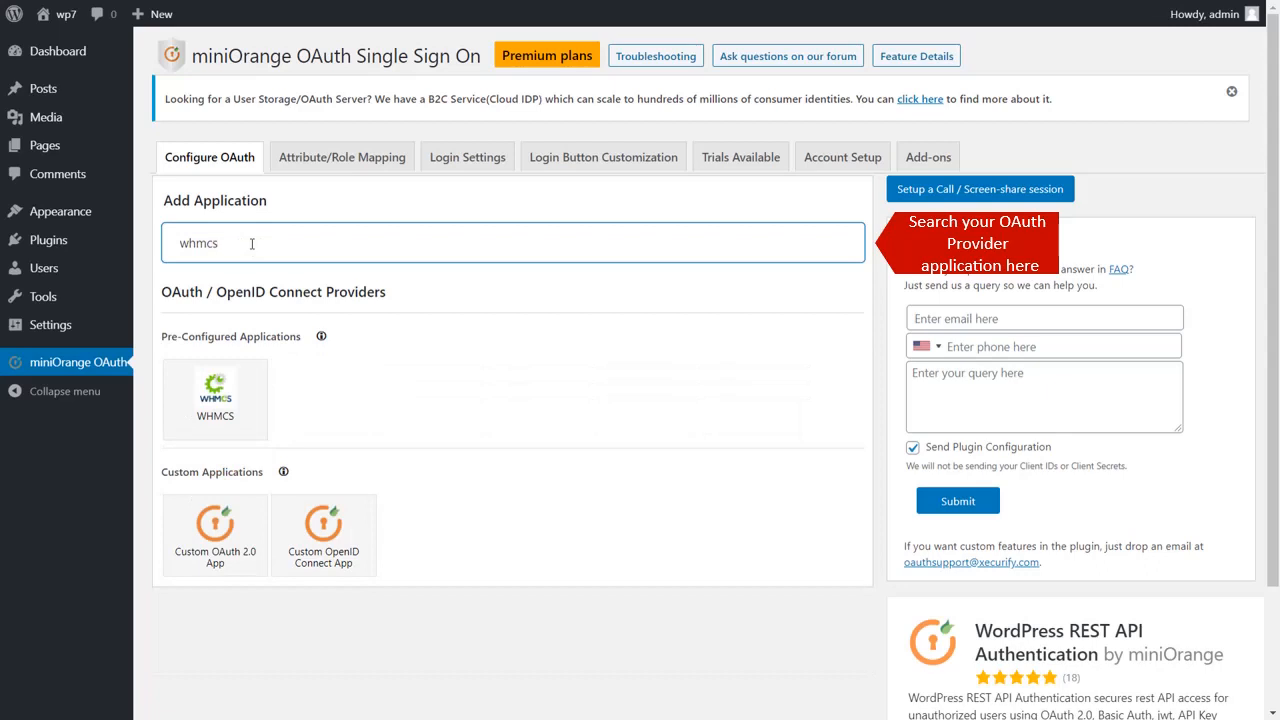
pyautogui.click(216, 400)
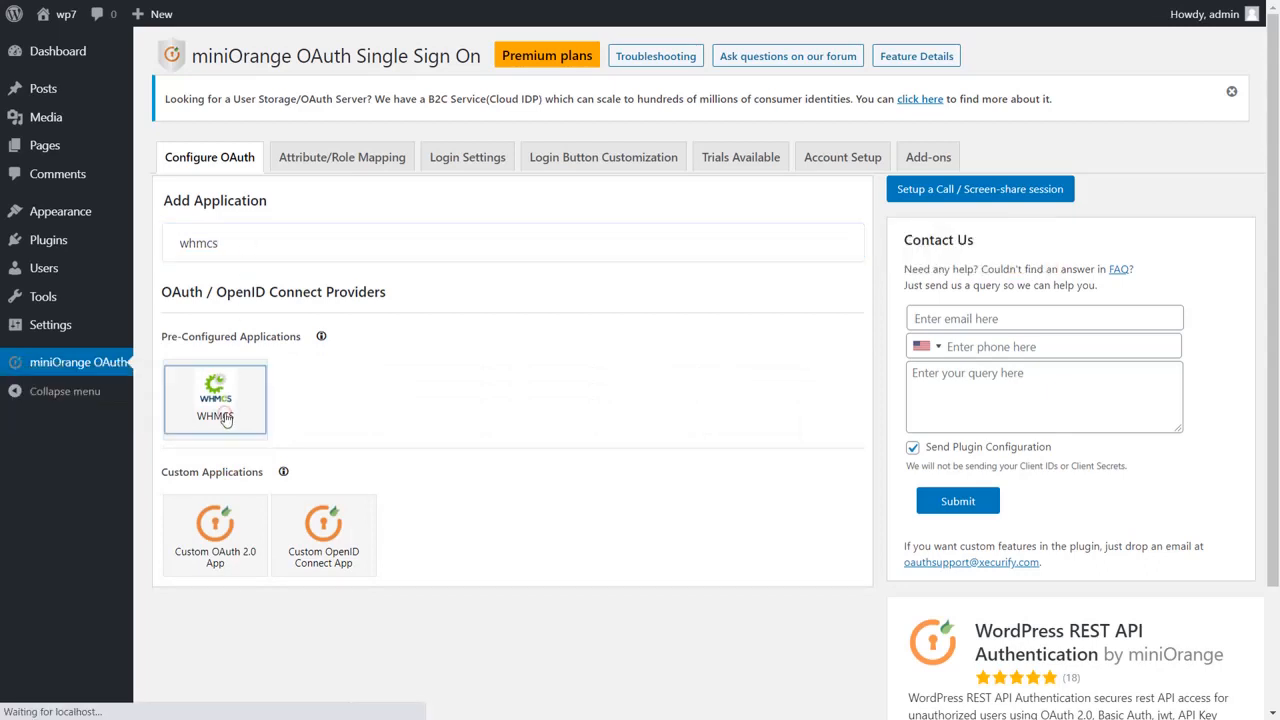
pyautogui.click(216, 400)
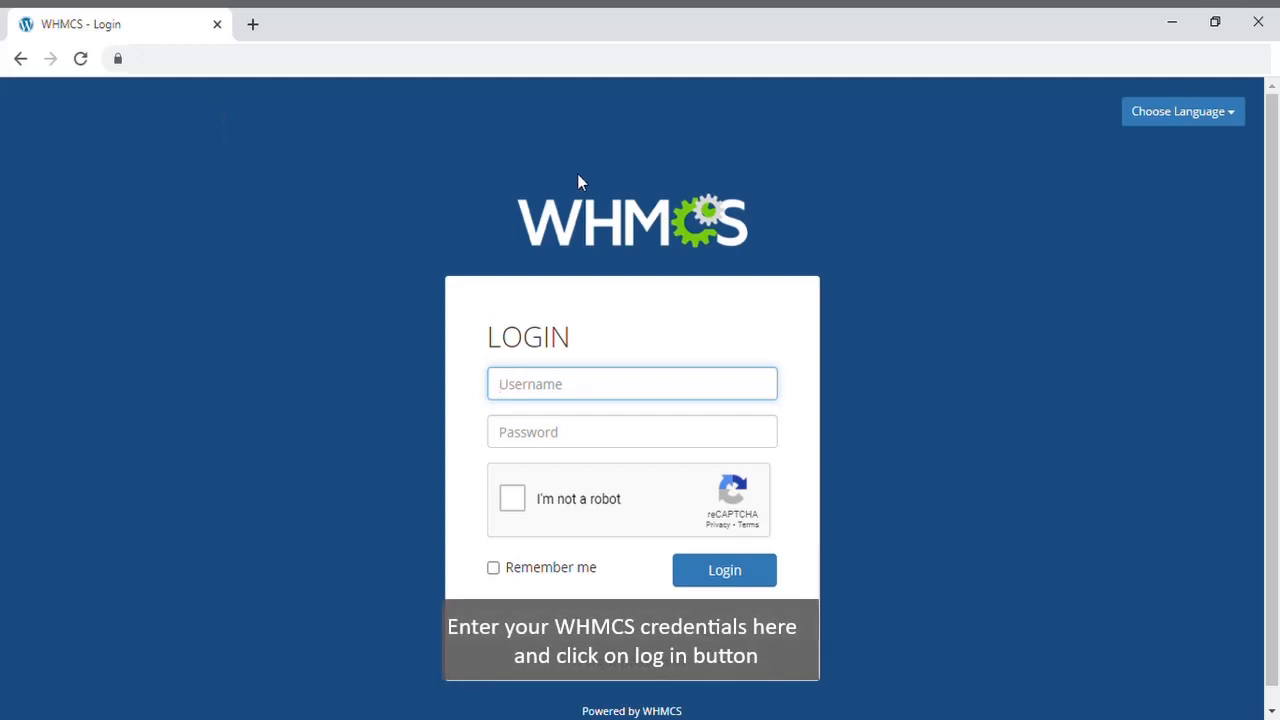
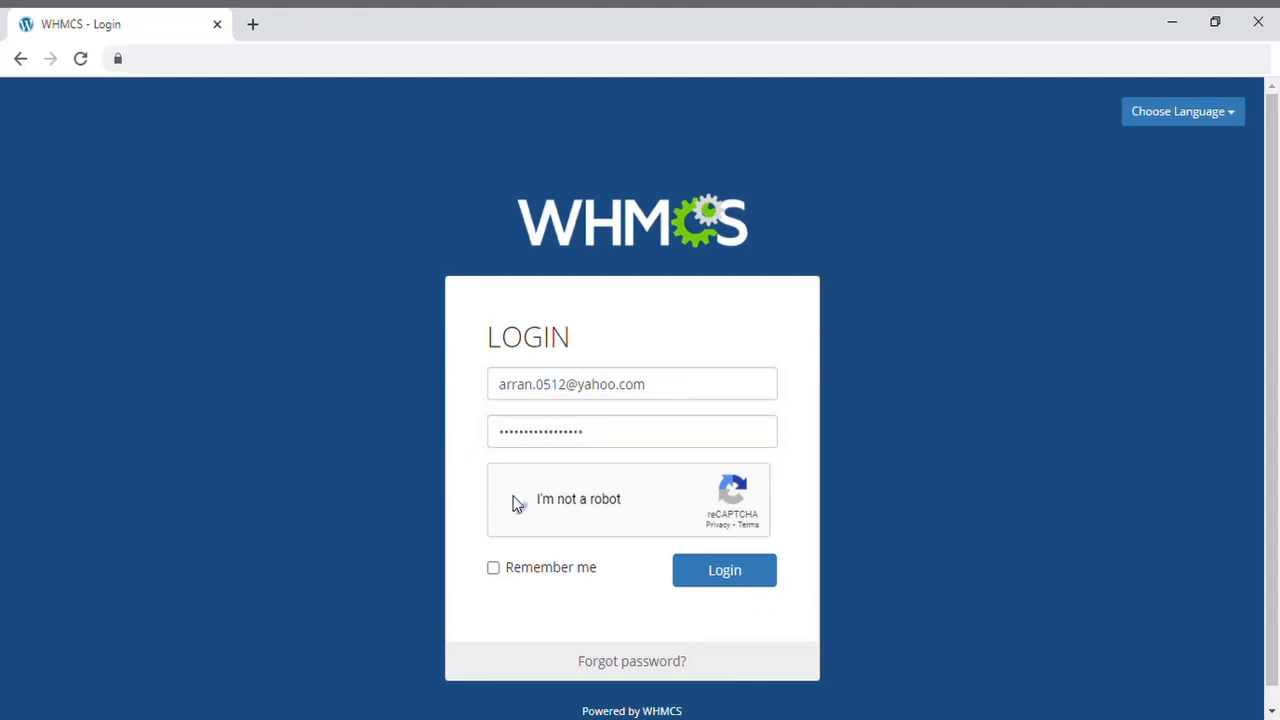
# Enter the WHMCS admin credentials and log in to the dashboard
pyautogui.click(724, 568)
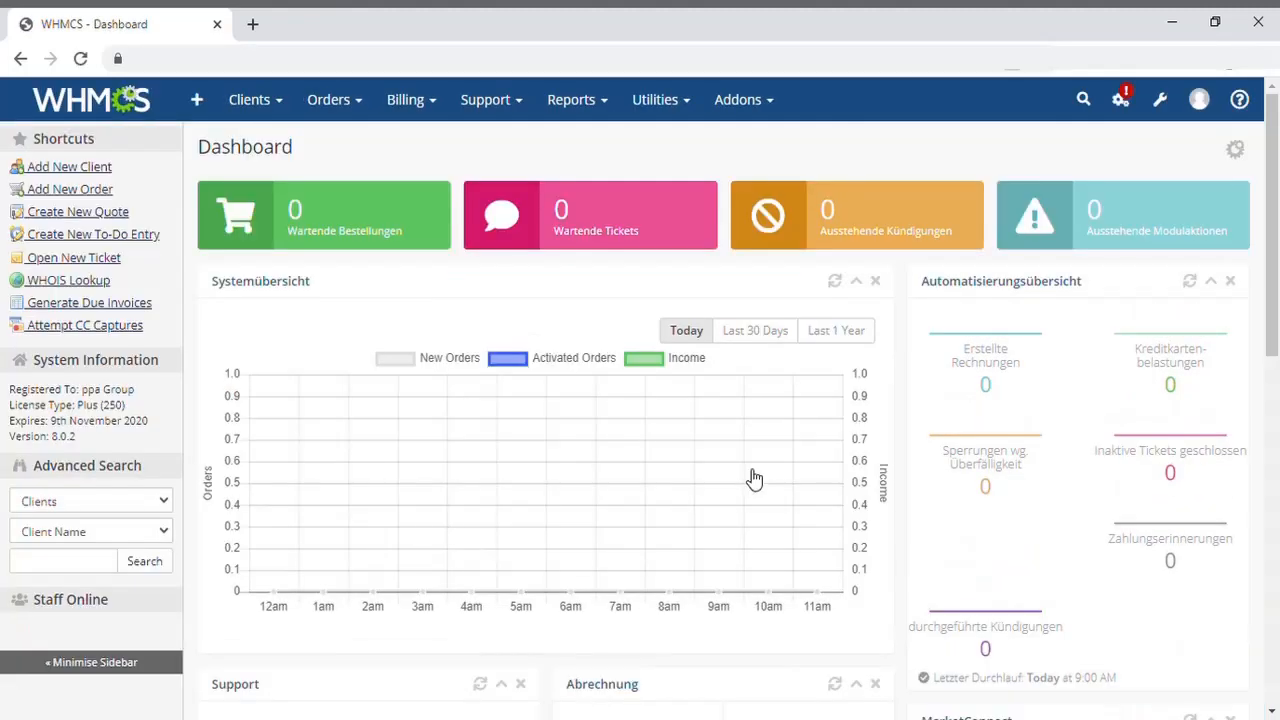
pyautogui.moveTo(1064, 104)
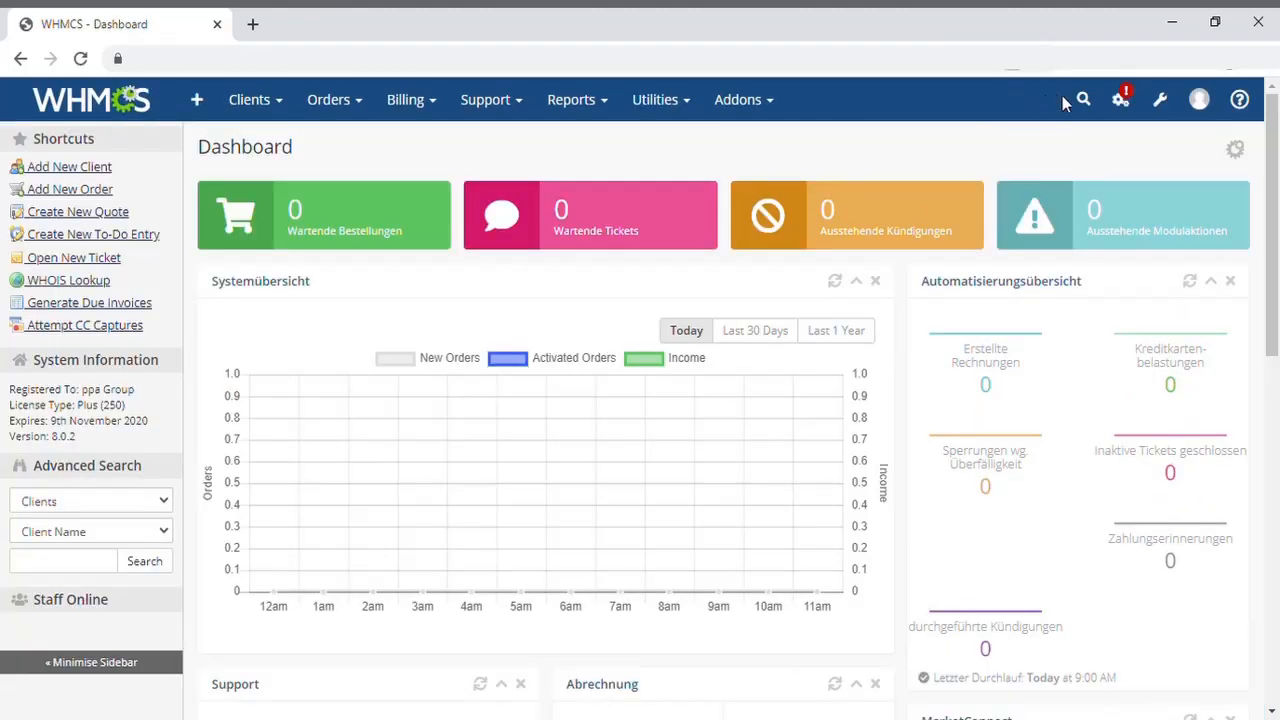
# Reach the OpenID Connect credentials page via WHMCS System Settings
pyautogui.click(1160, 100)
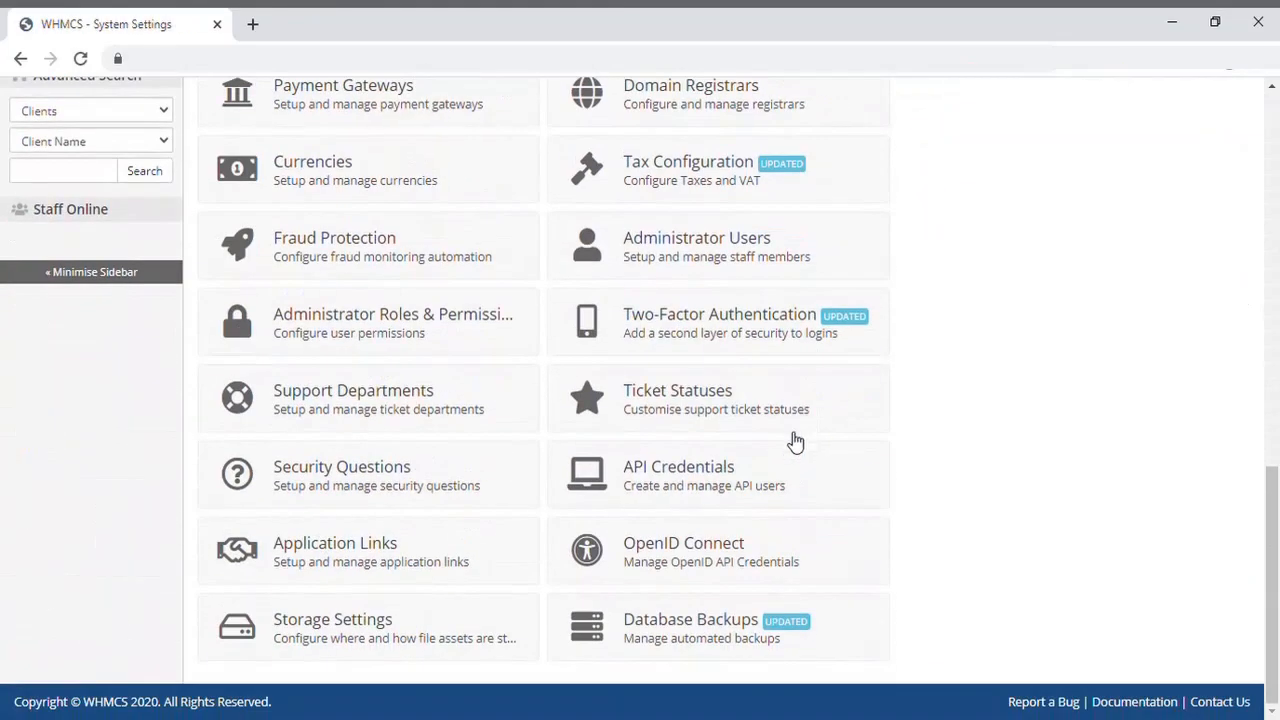
pyautogui.click(684, 544)
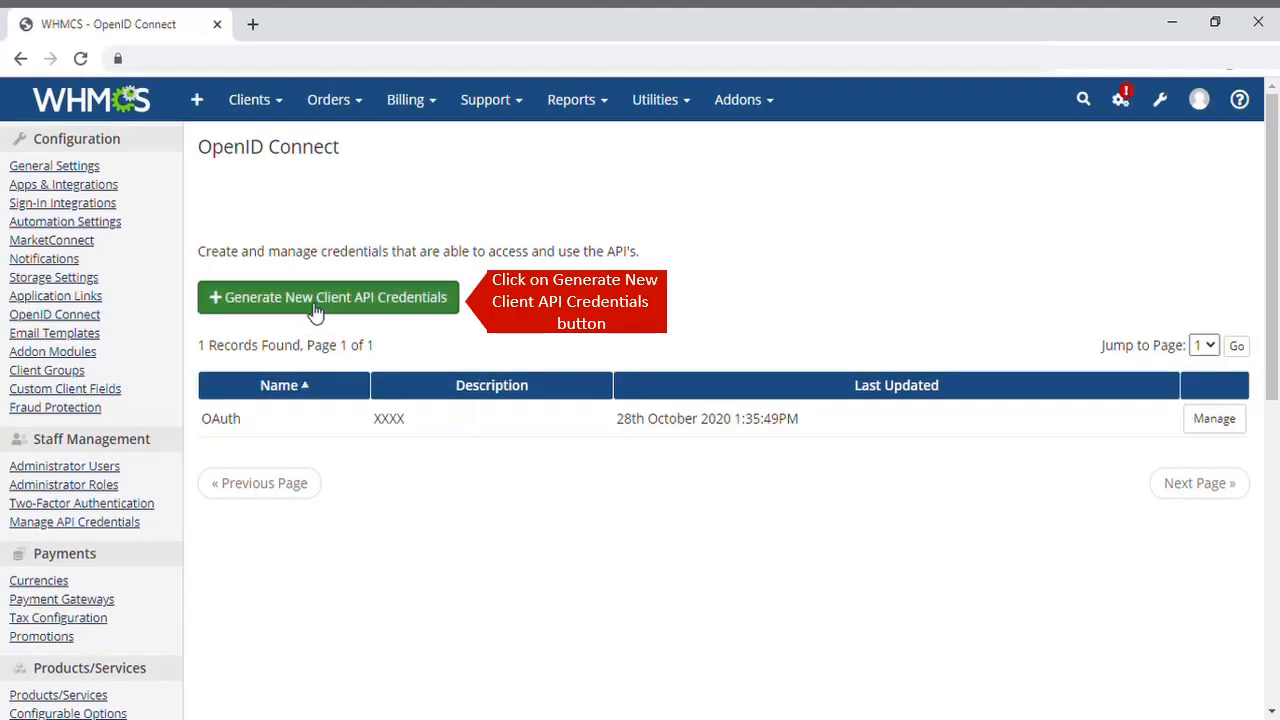
pyautogui.click(328, 296)
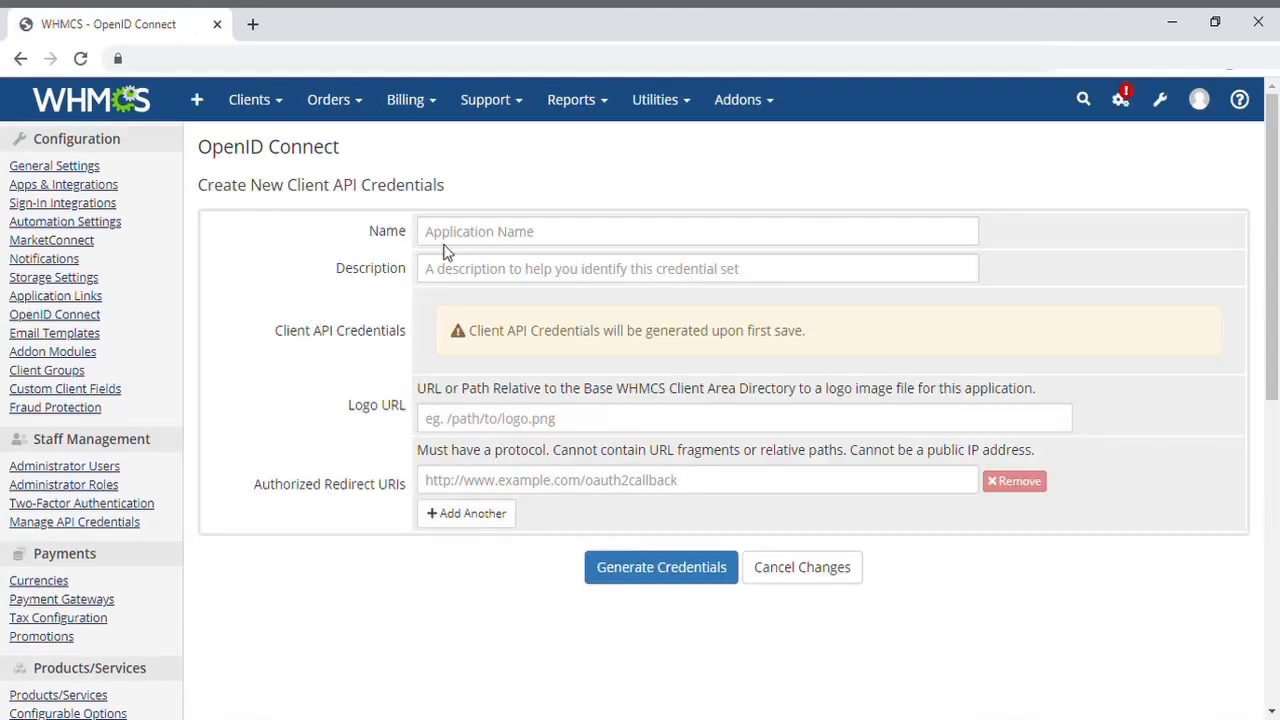
pyautogui.click(696, 232)
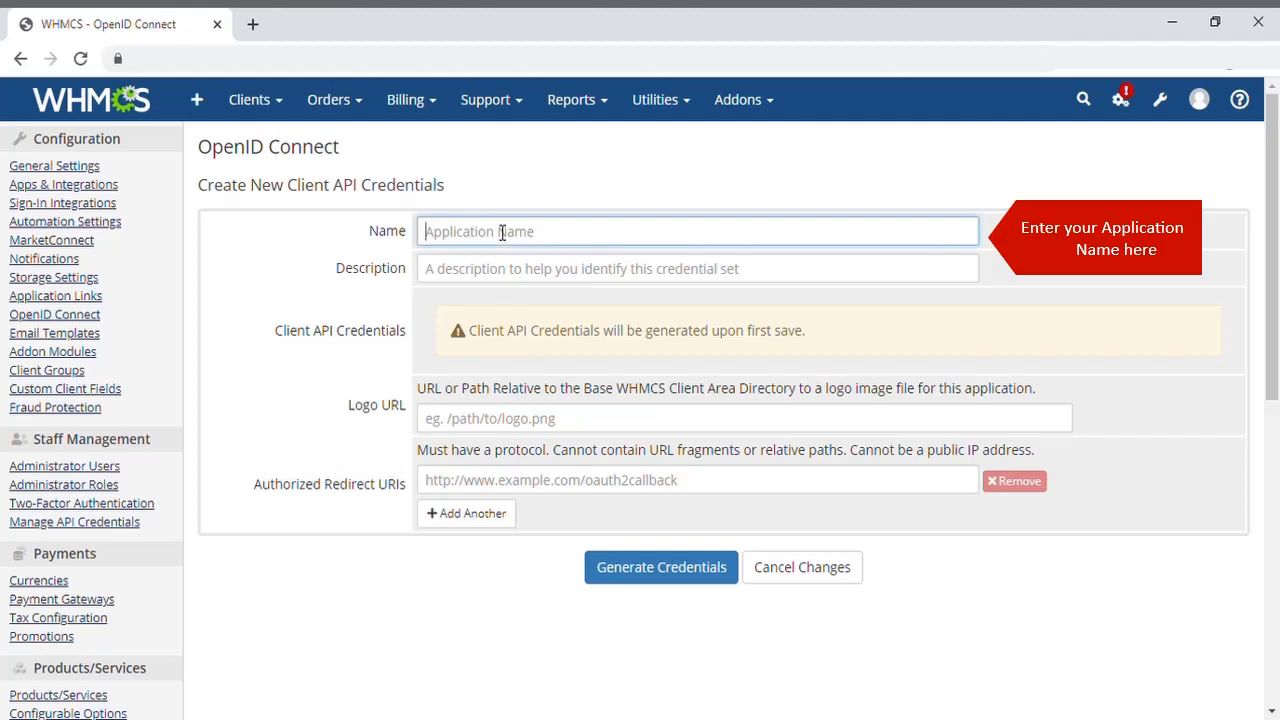
pyautogui.write('wp7')
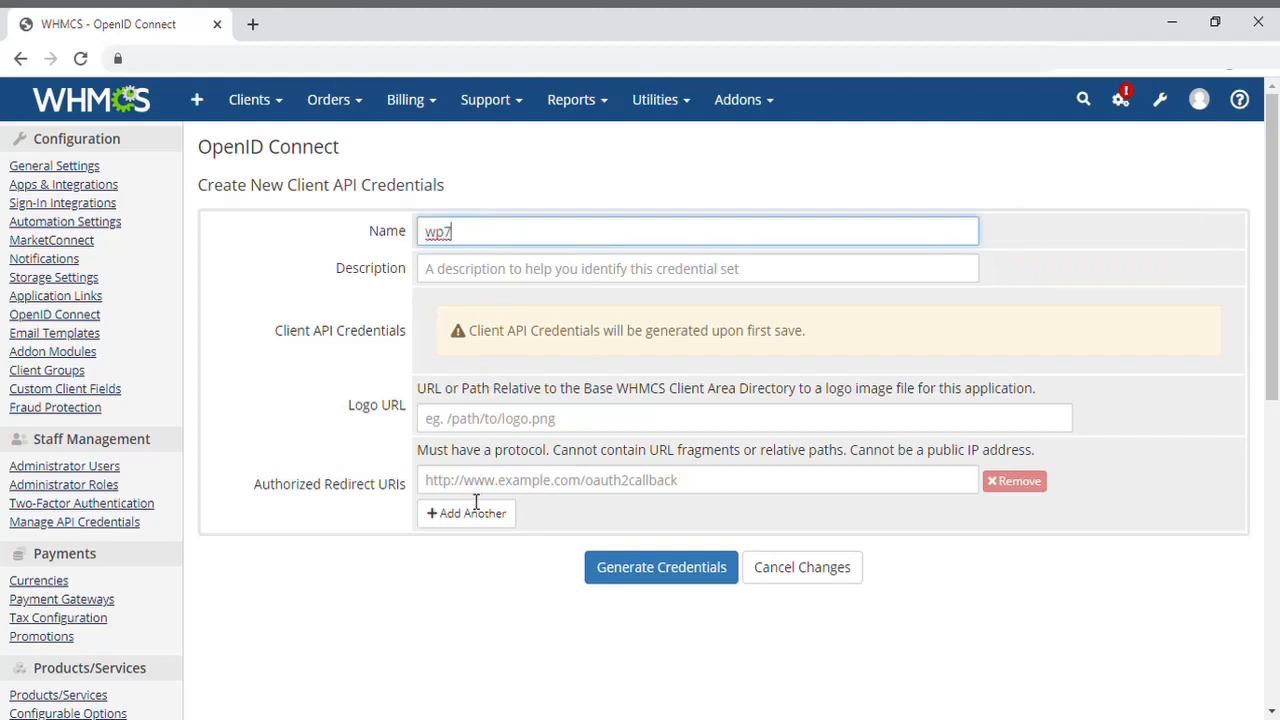
pyautogui.write('http://localhost/wp7')
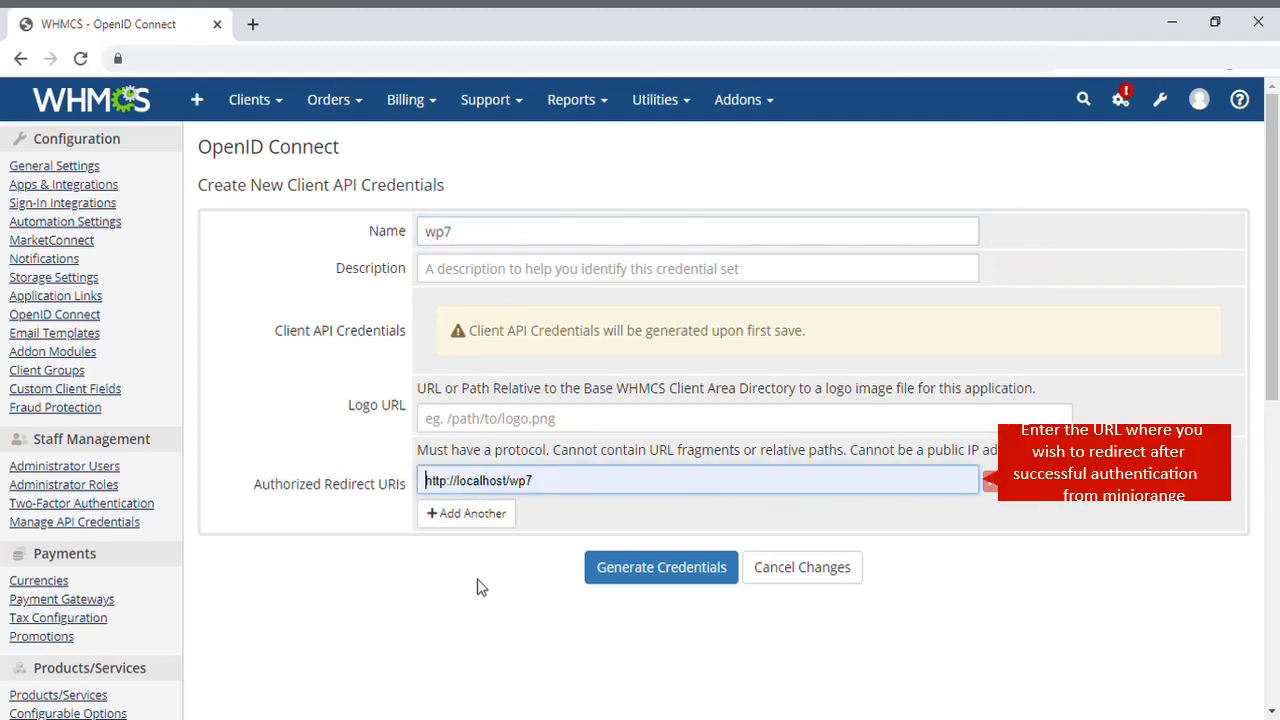
pyautogui.click(660, 568)
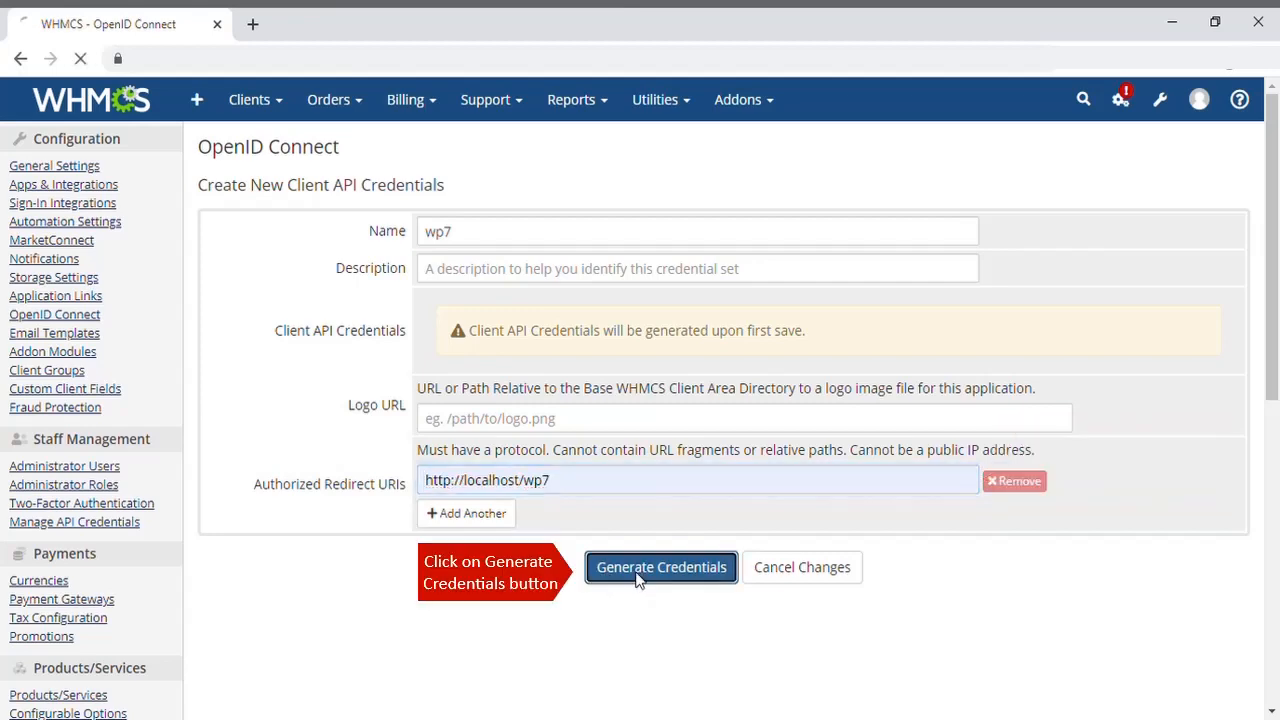
pyautogui.click(660, 568)
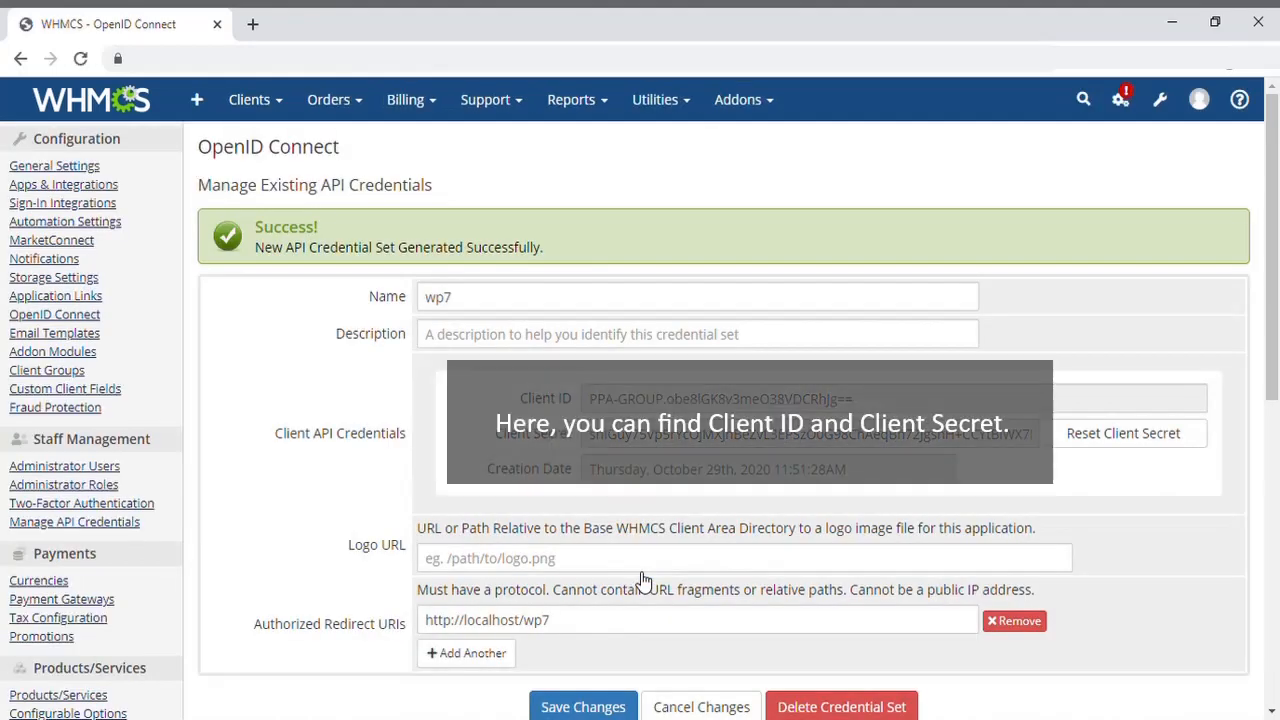
pyautogui.scroll(-3)
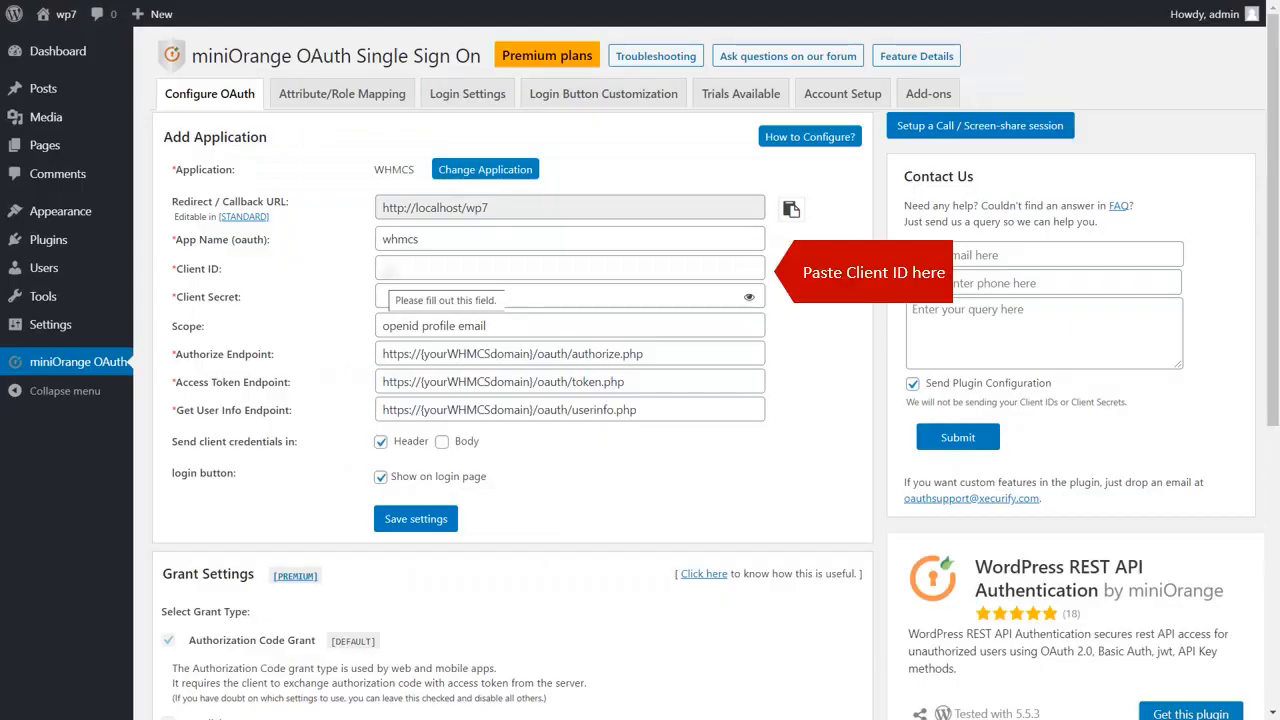
# Enter the WHMCS client ID, secret and WHMCS-domain endpoints, and save the settings
pyautogui.click(568, 268)
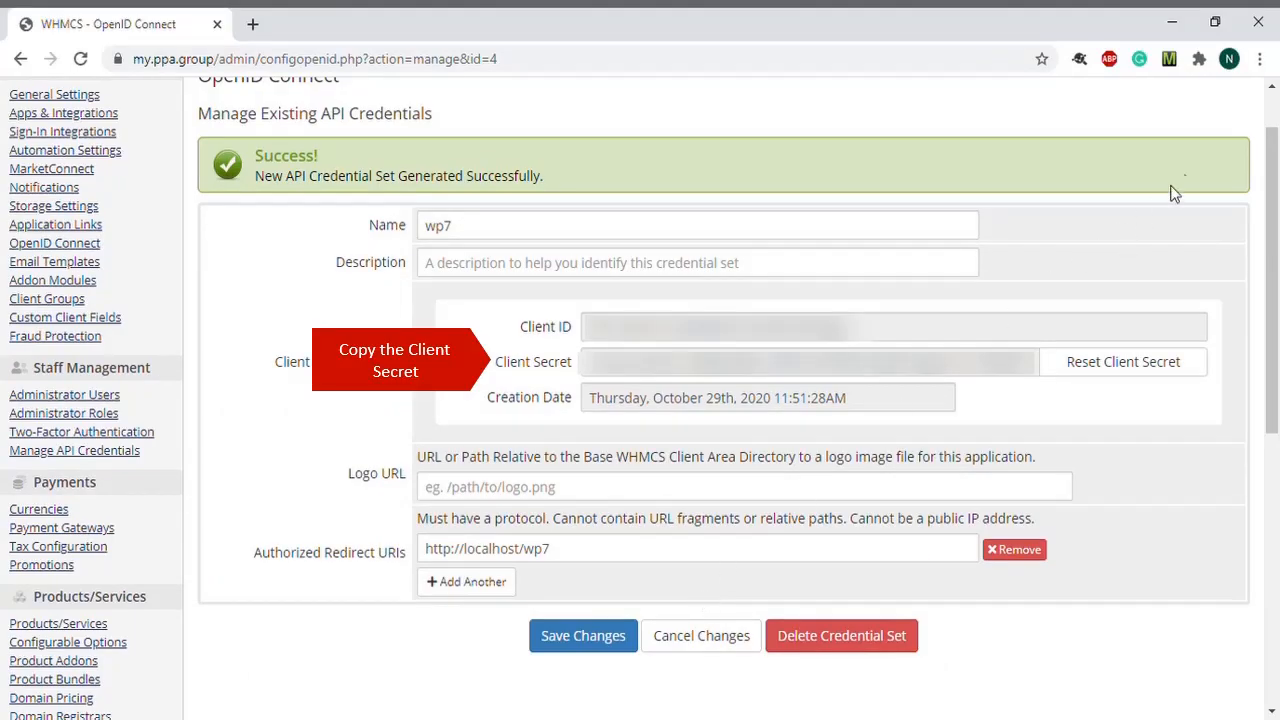
pyautogui.moveTo(1198, 152)
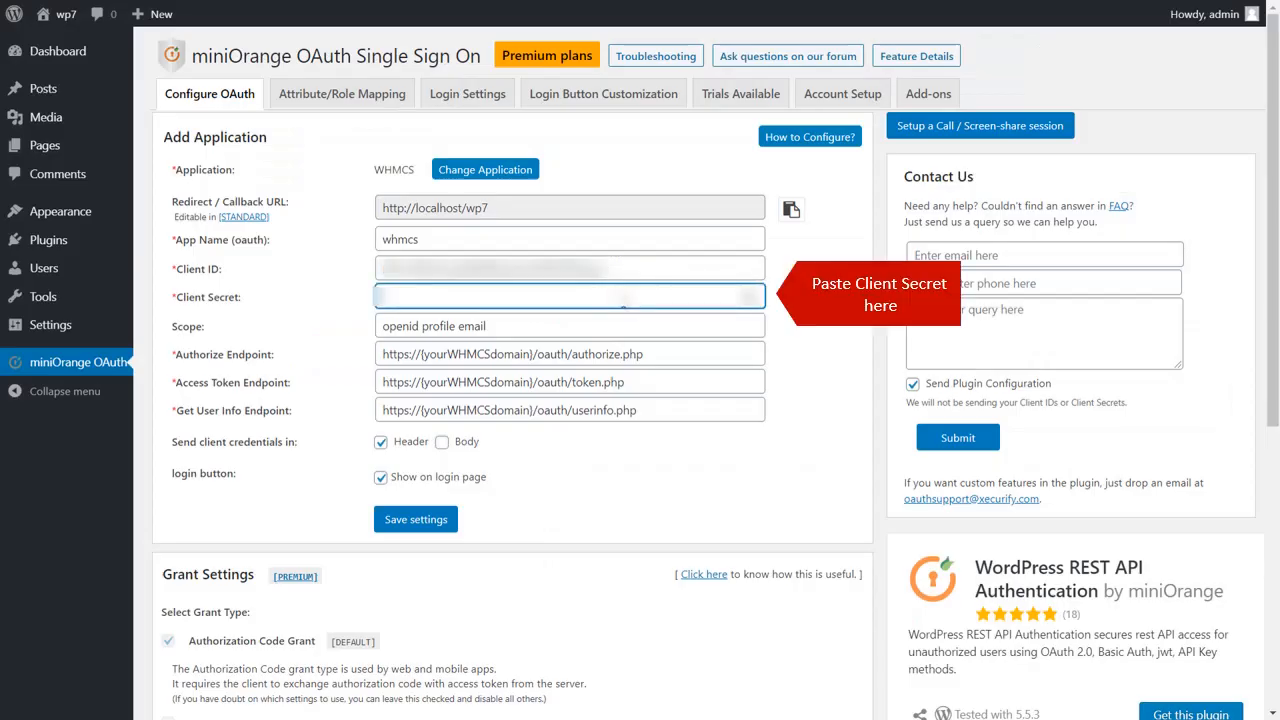
pyautogui.click(568, 296)
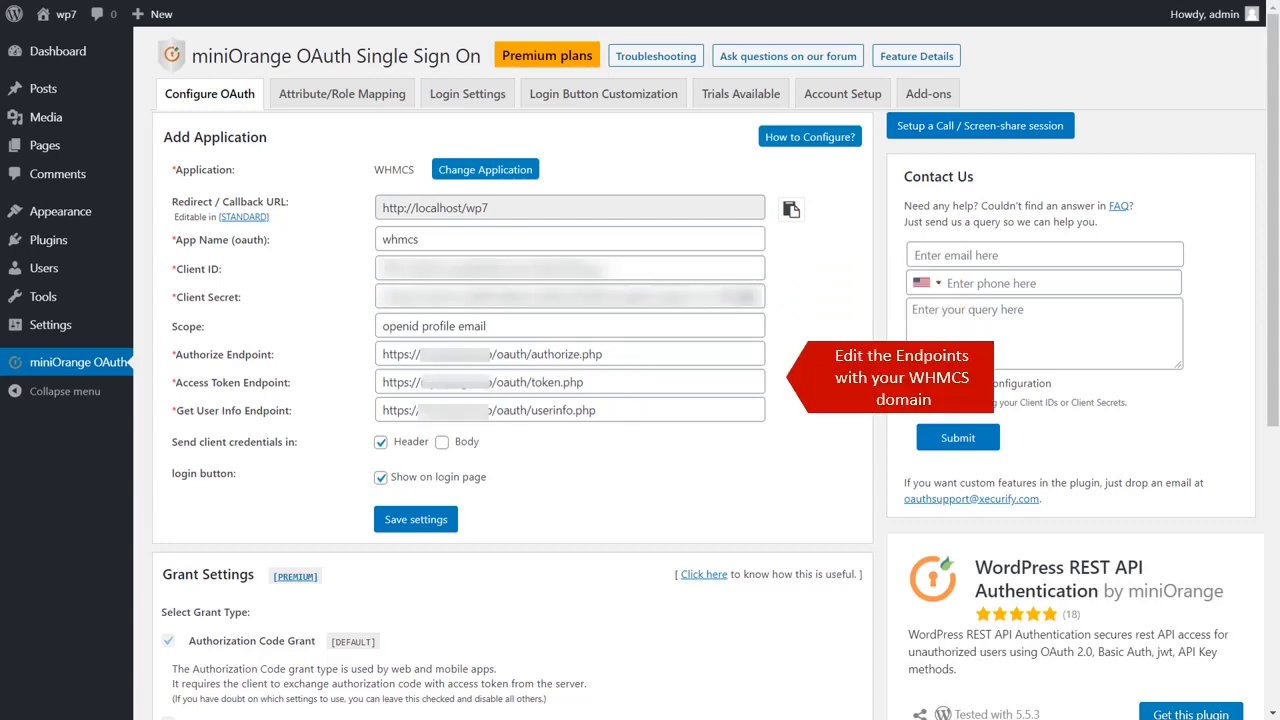
pyautogui.moveTo(572, 442)
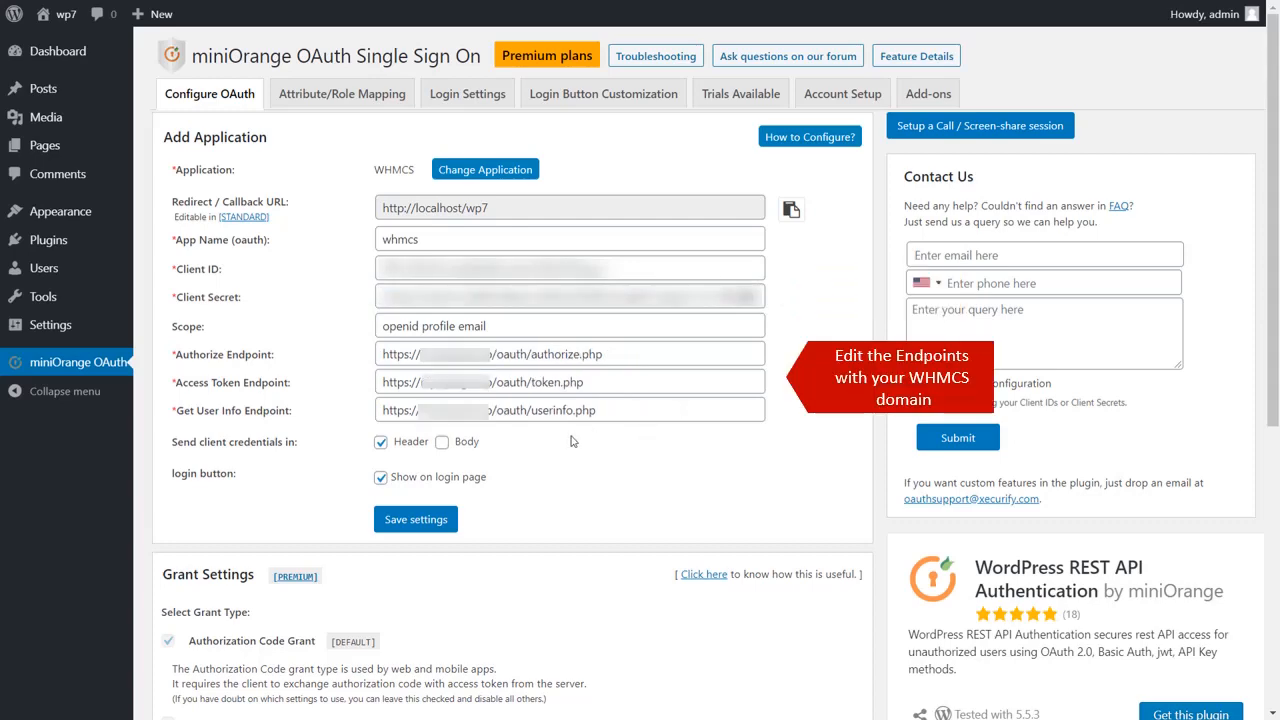
pyautogui.click(416, 520)
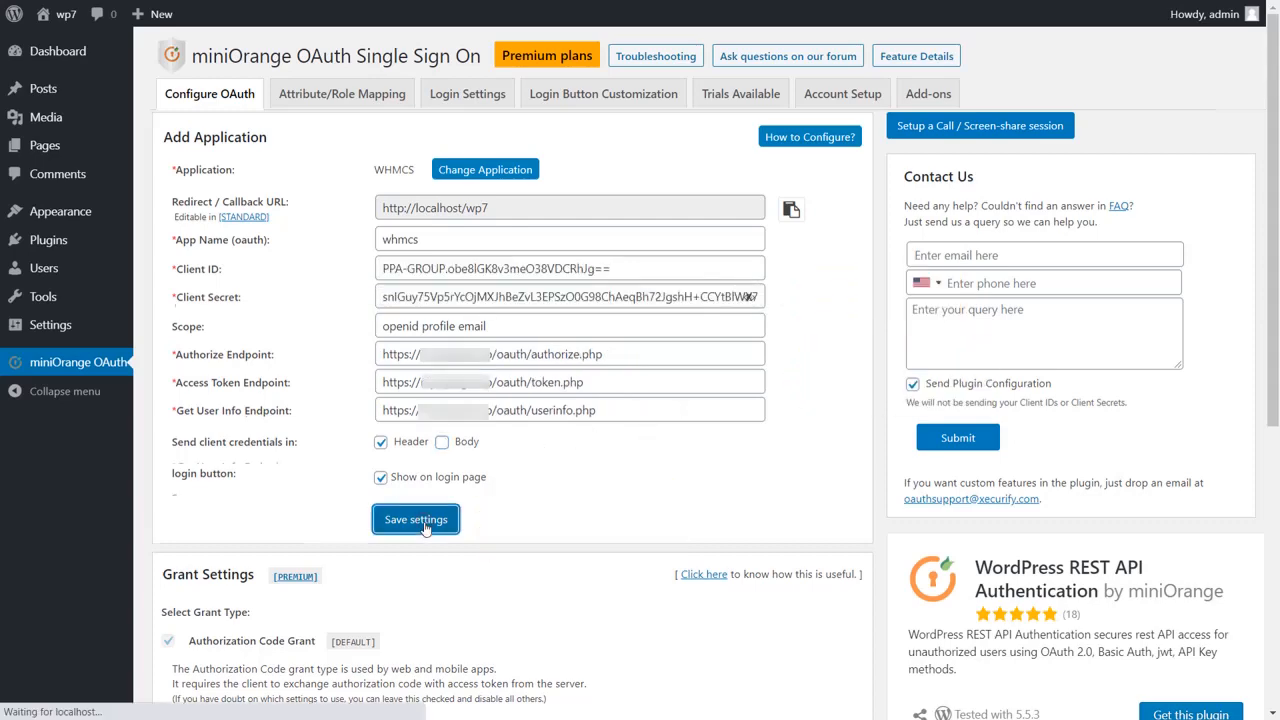
pyautogui.click(416, 520)
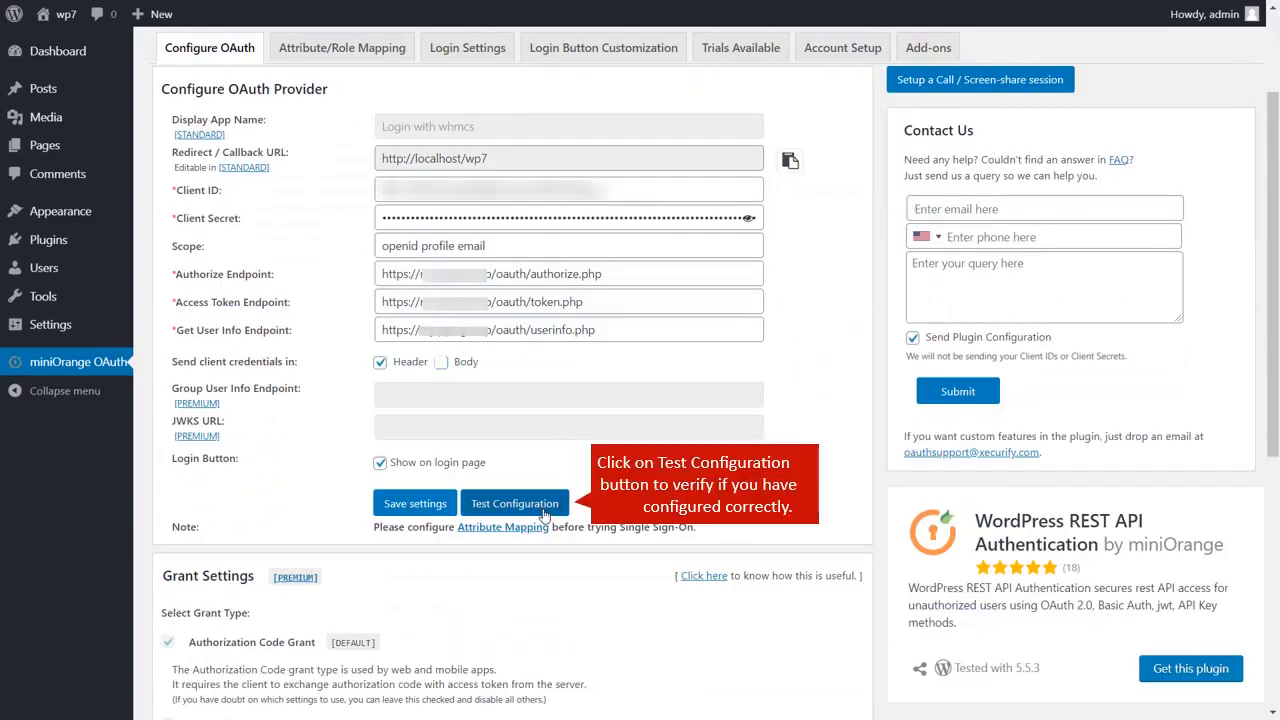
# Run Test Configuration, review the returned attributes and close the results
pyautogui.click(516, 504)
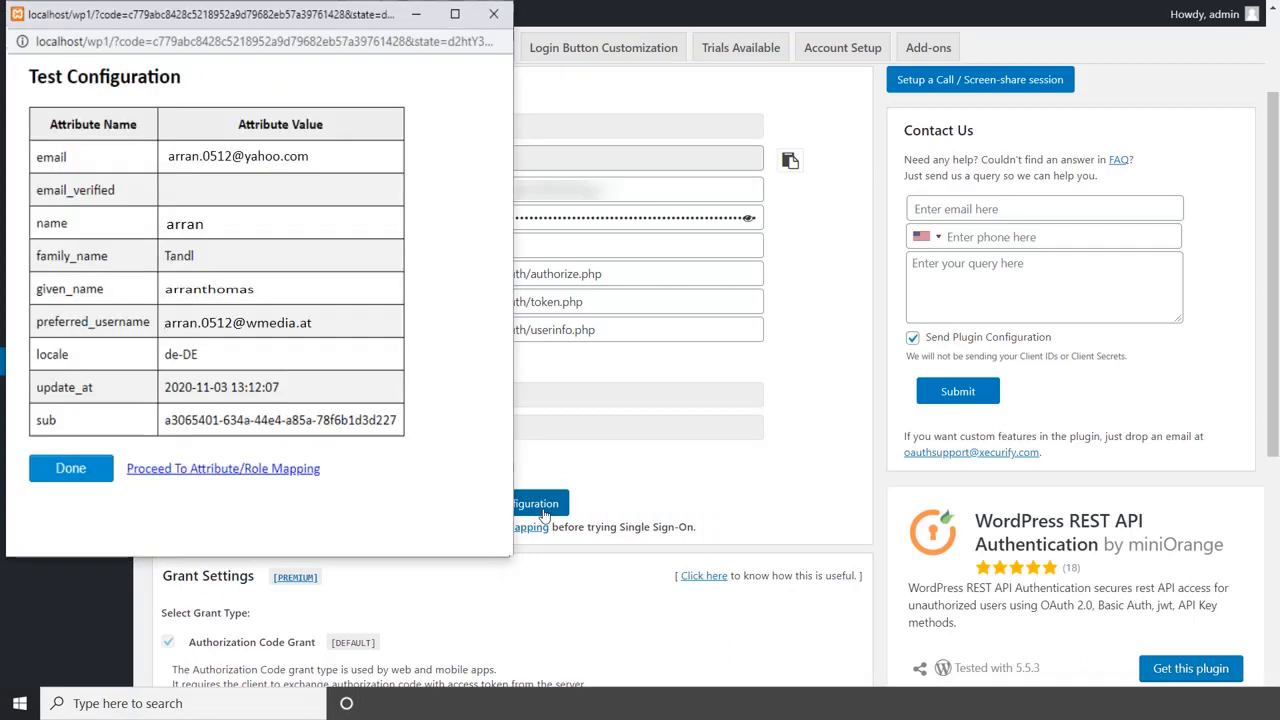
pyautogui.click(70, 468)
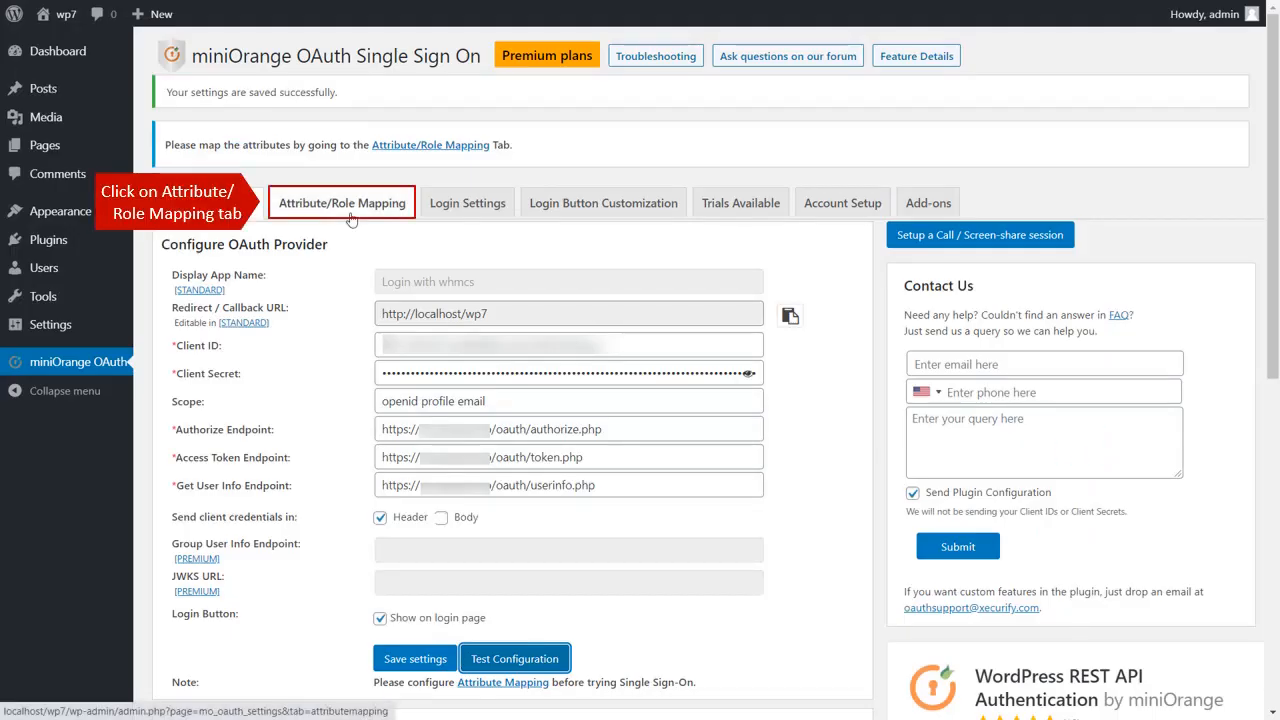
# Set email as the Username attribute in Attribute/Role Mapping and save
pyautogui.click(342, 202)
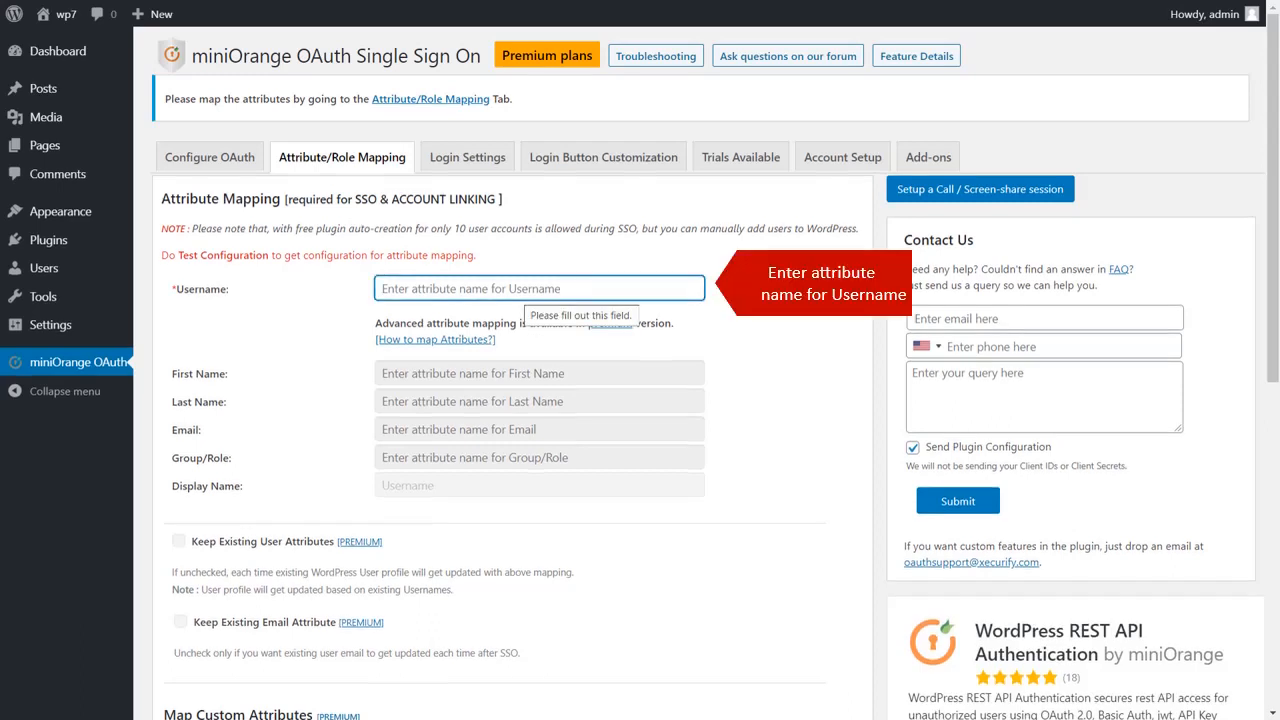
pyautogui.write('email')
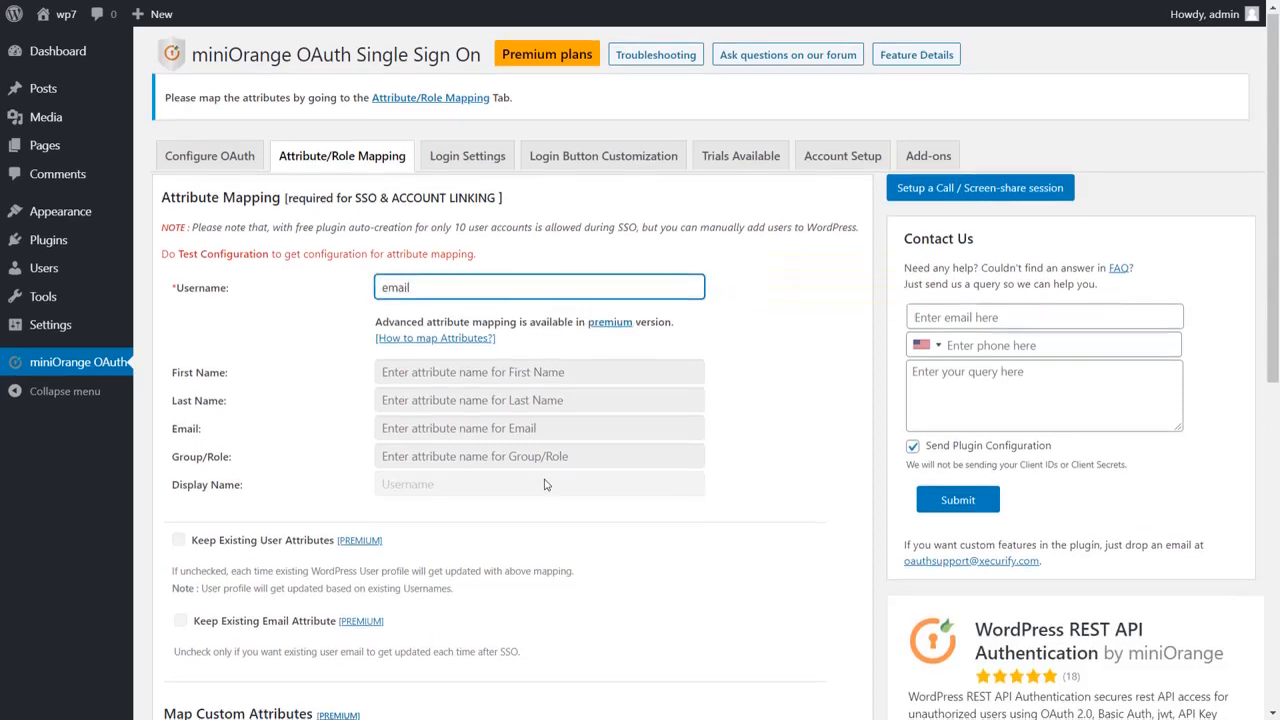
pyautogui.scroll(-3)
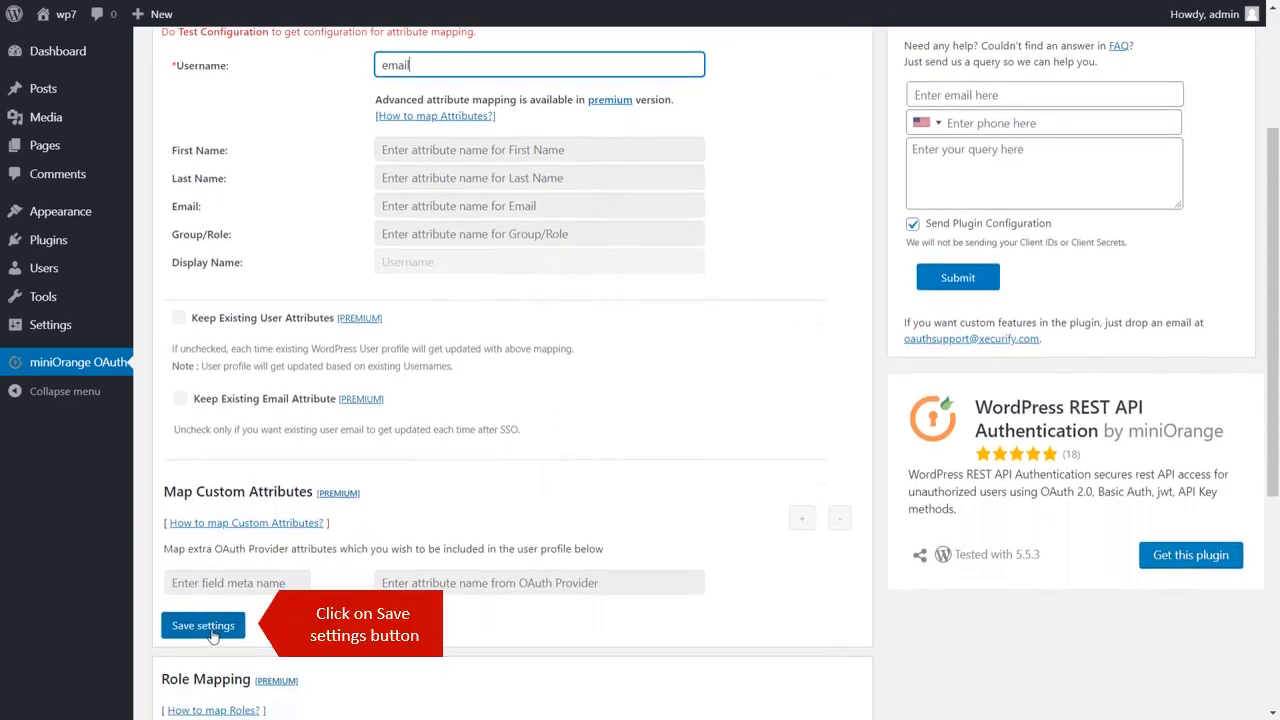
pyautogui.click(204, 624)
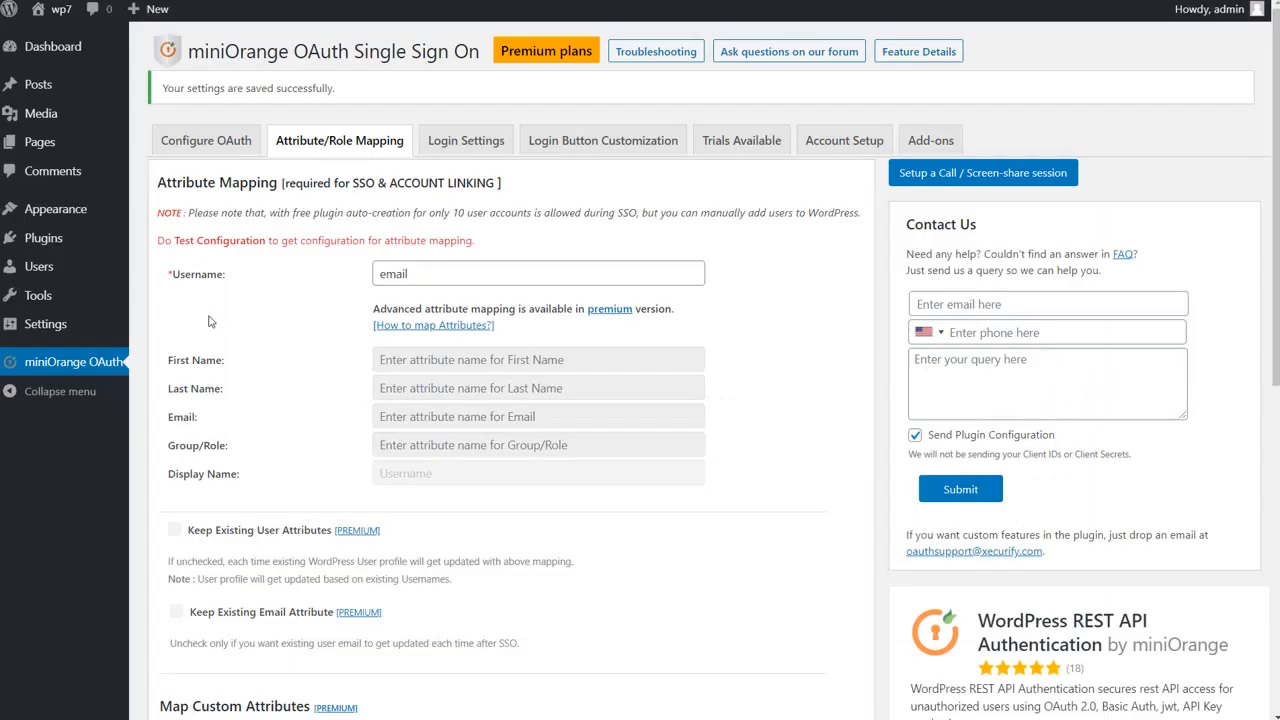
pyautogui.moveTo(56, 210)
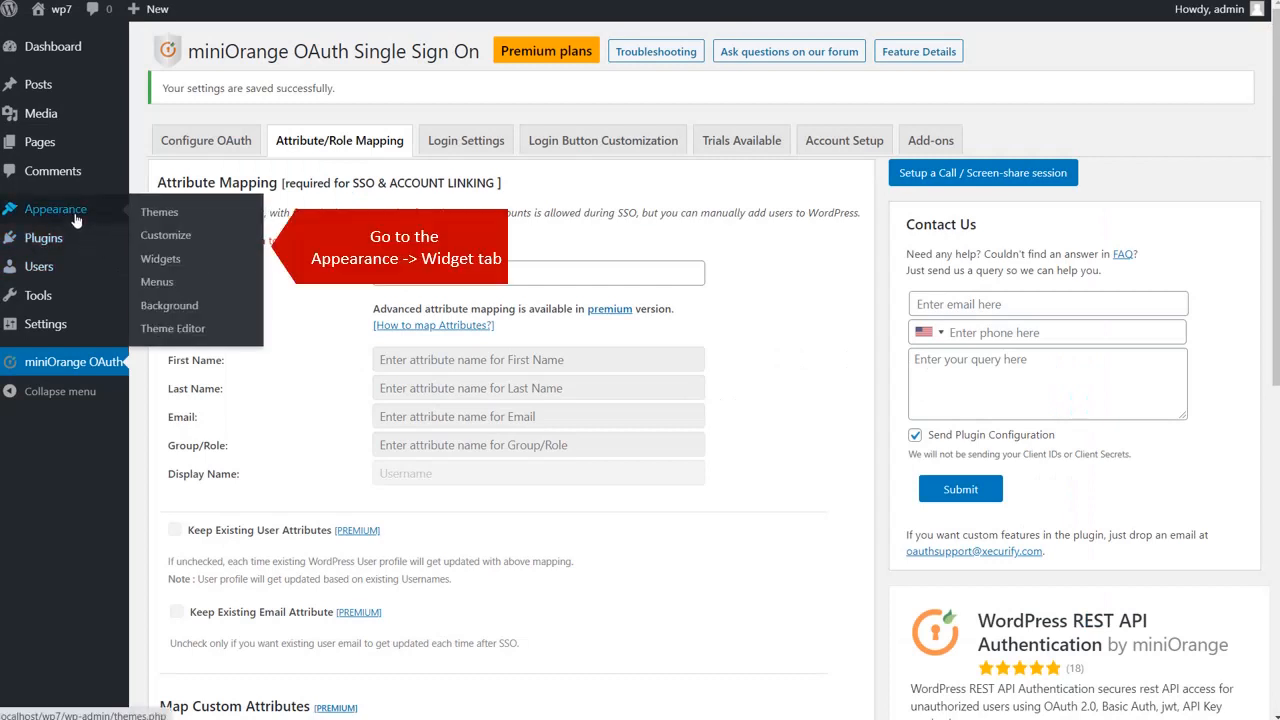
pyautogui.moveTo(160, 260)
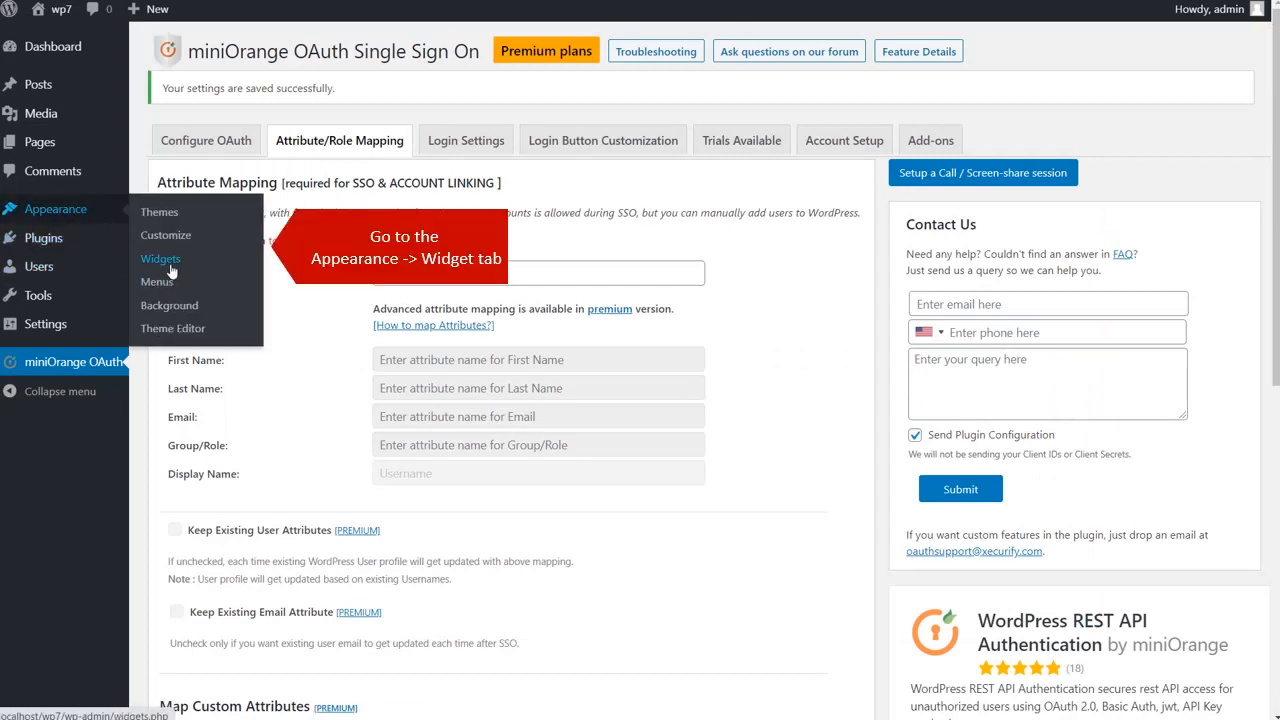
# Drag the miniOrange OAuth widget into Footer #1 on the Widgets page and finish editing
pyautogui.click(160, 258)
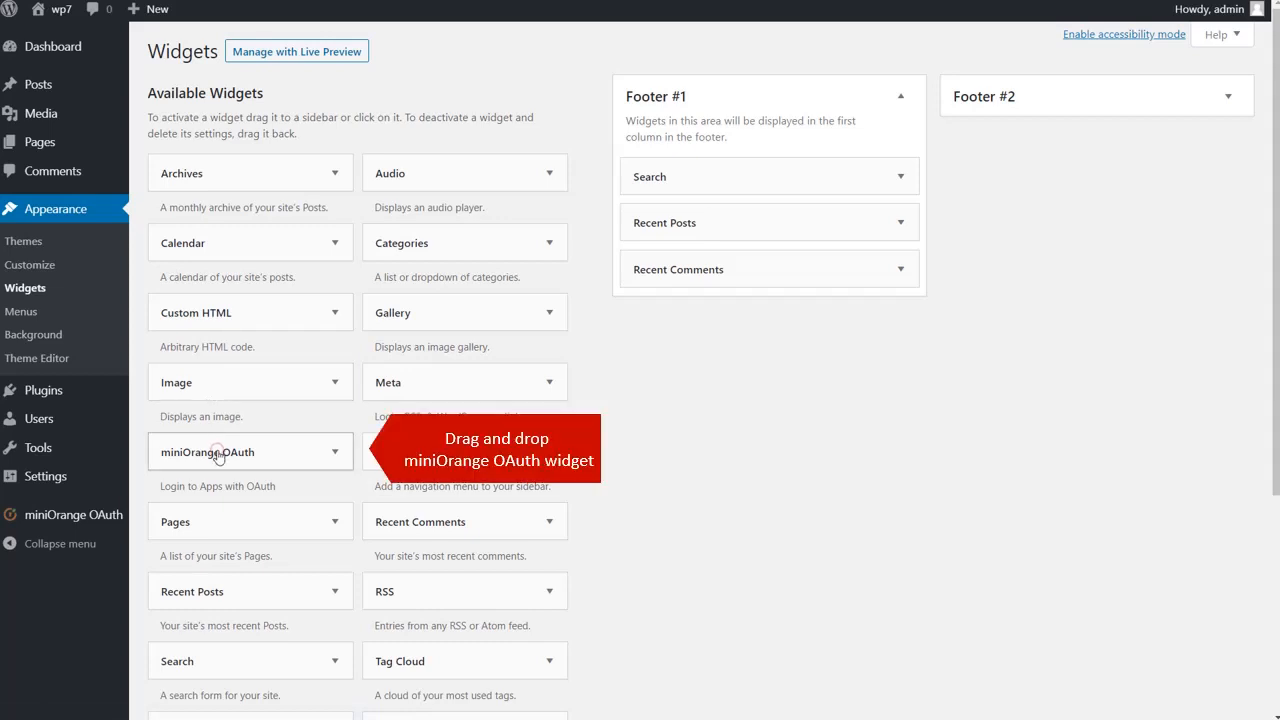
pyautogui.moveTo(218, 452); pyautogui.dragTo(730, 272)
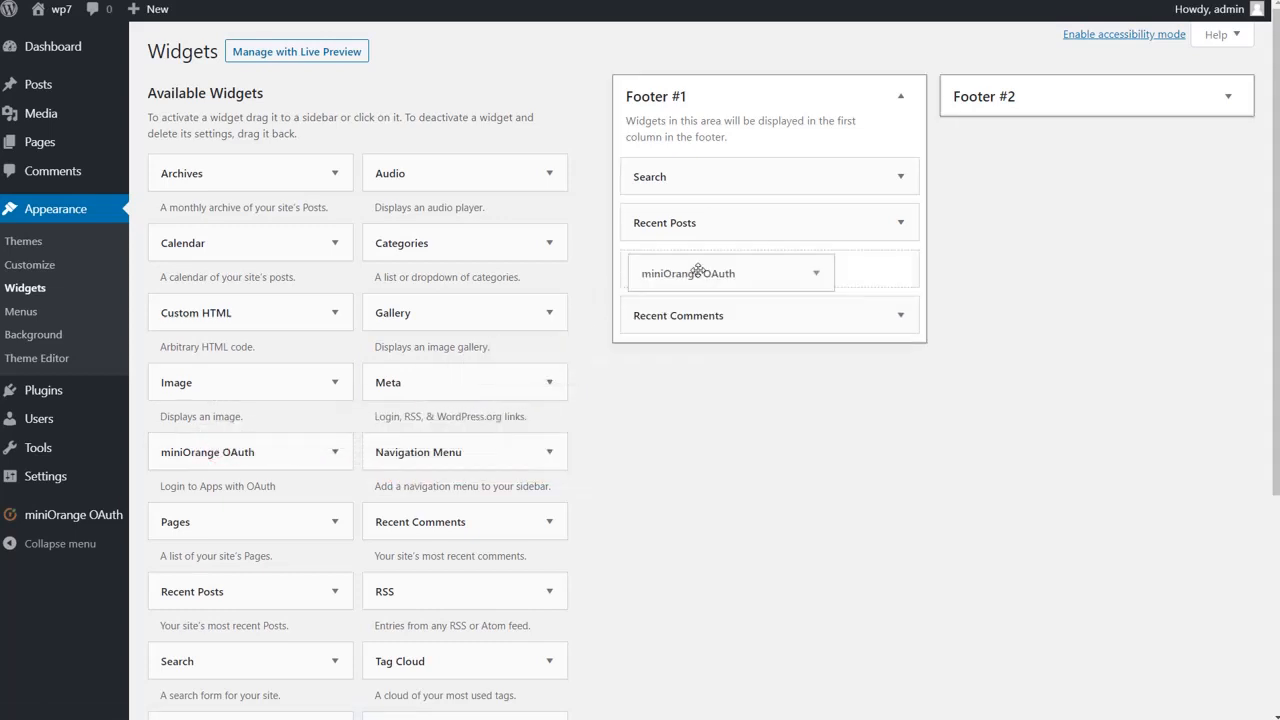
pyautogui.click(768, 268)
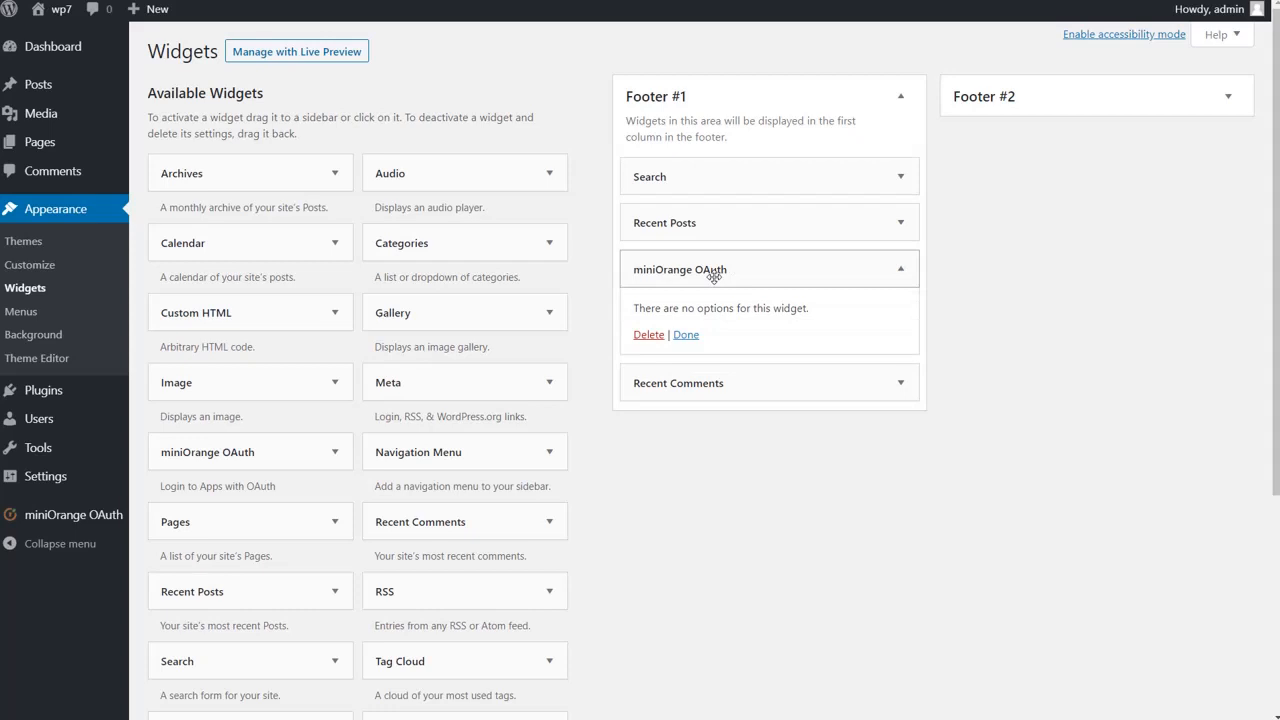
pyautogui.click(686, 334)
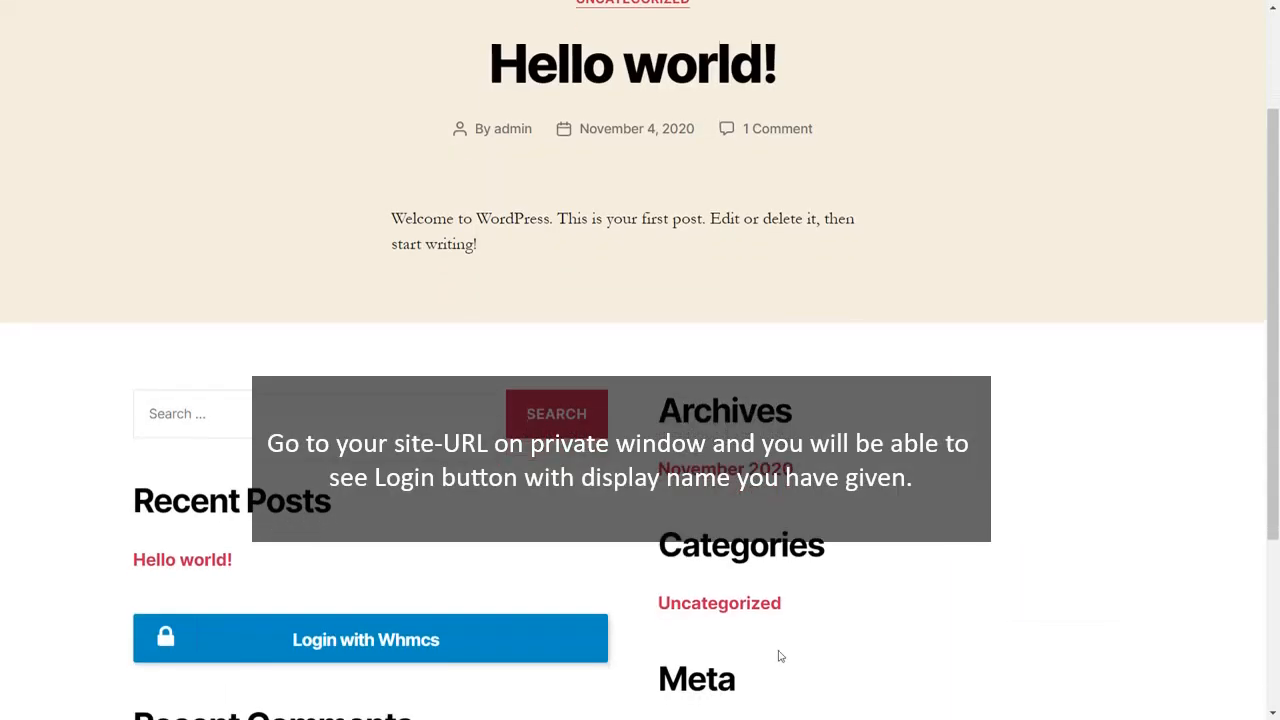
pyautogui.scroll(-3)
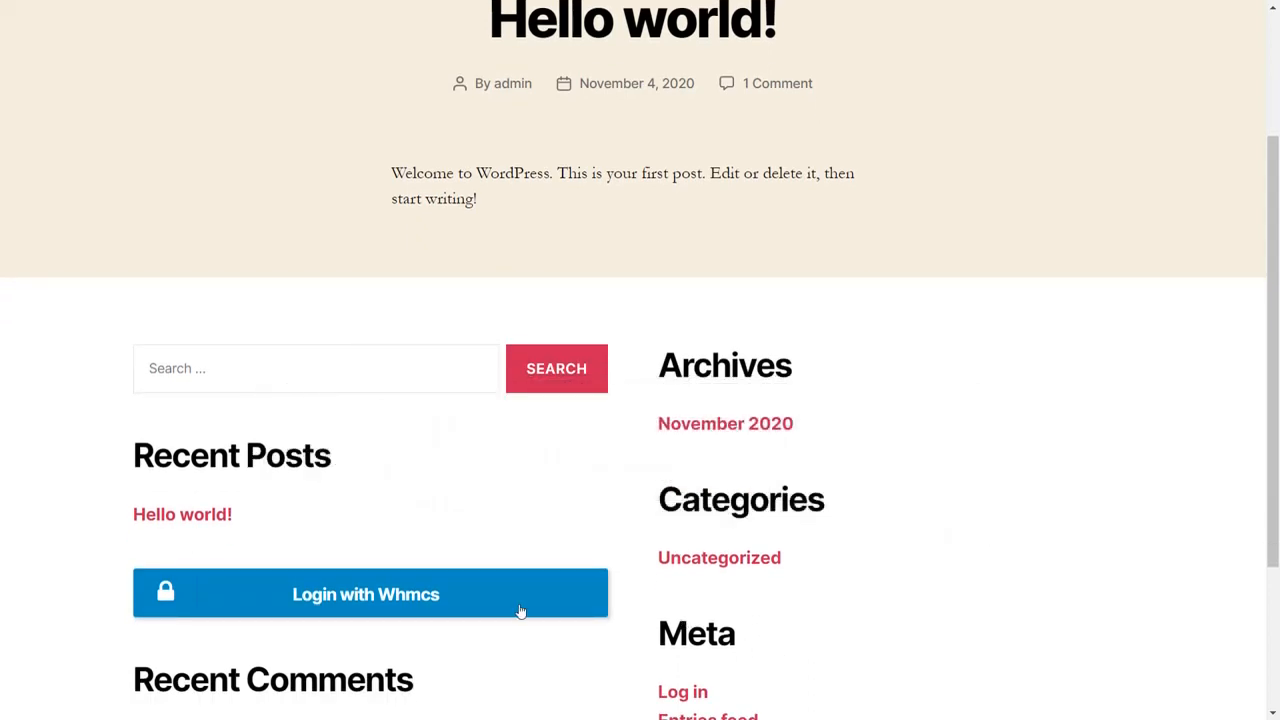
pyautogui.click(364, 592)
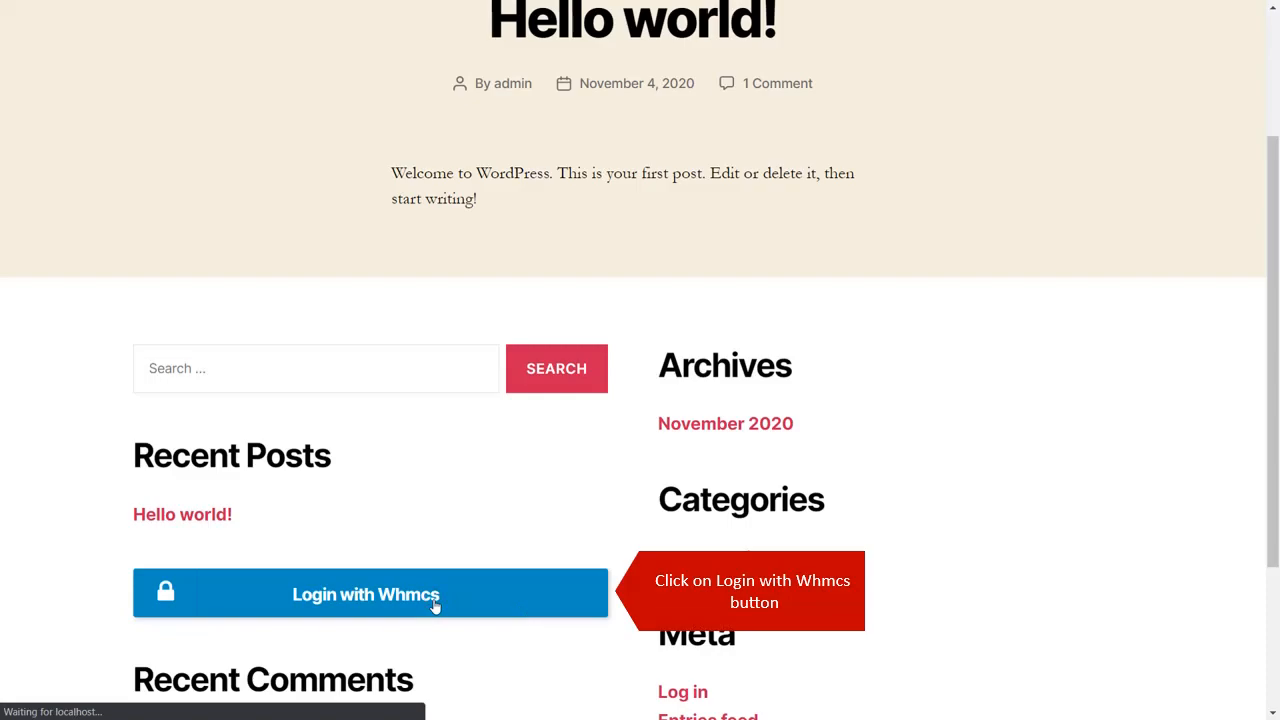
pyautogui.click(364, 592)
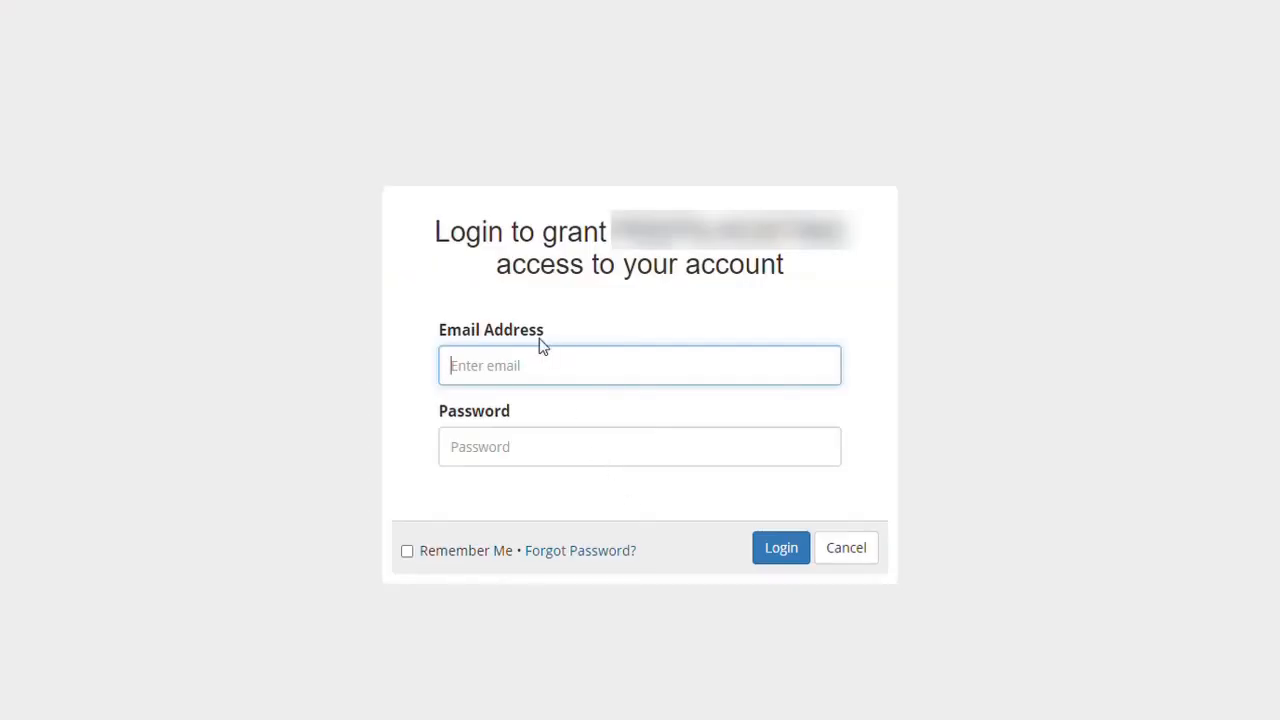
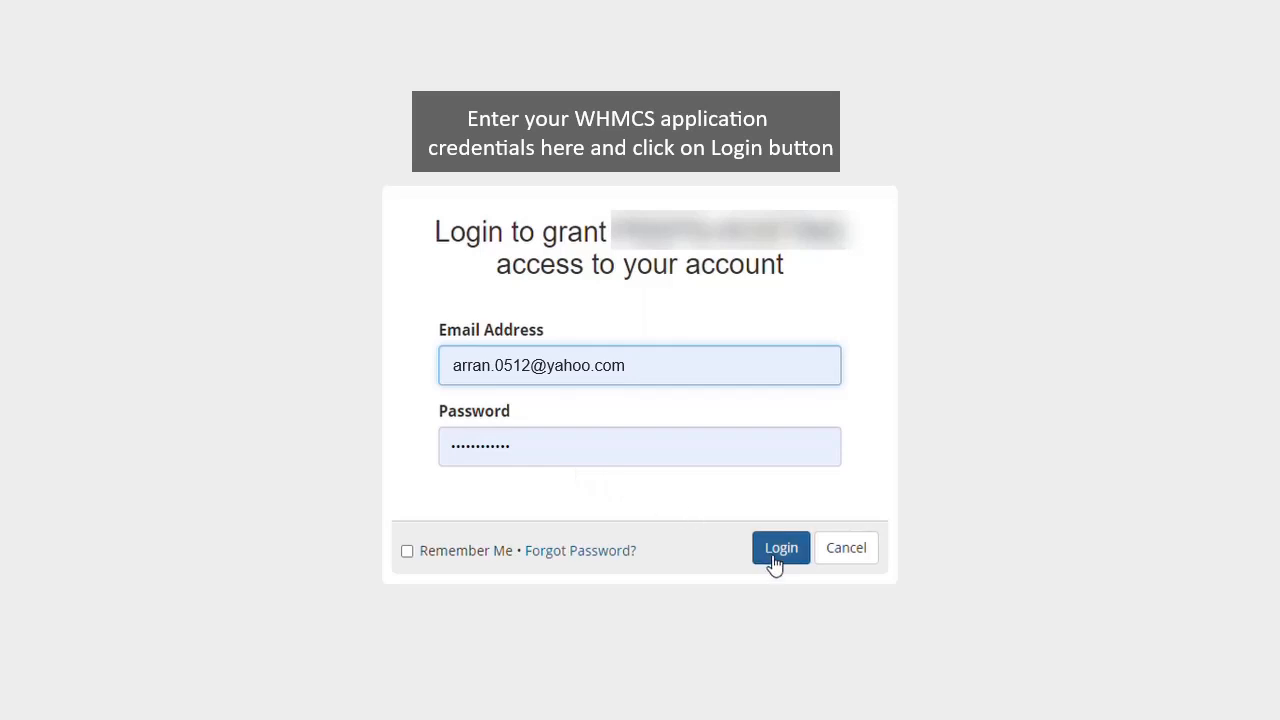
pyautogui.click(780, 548)
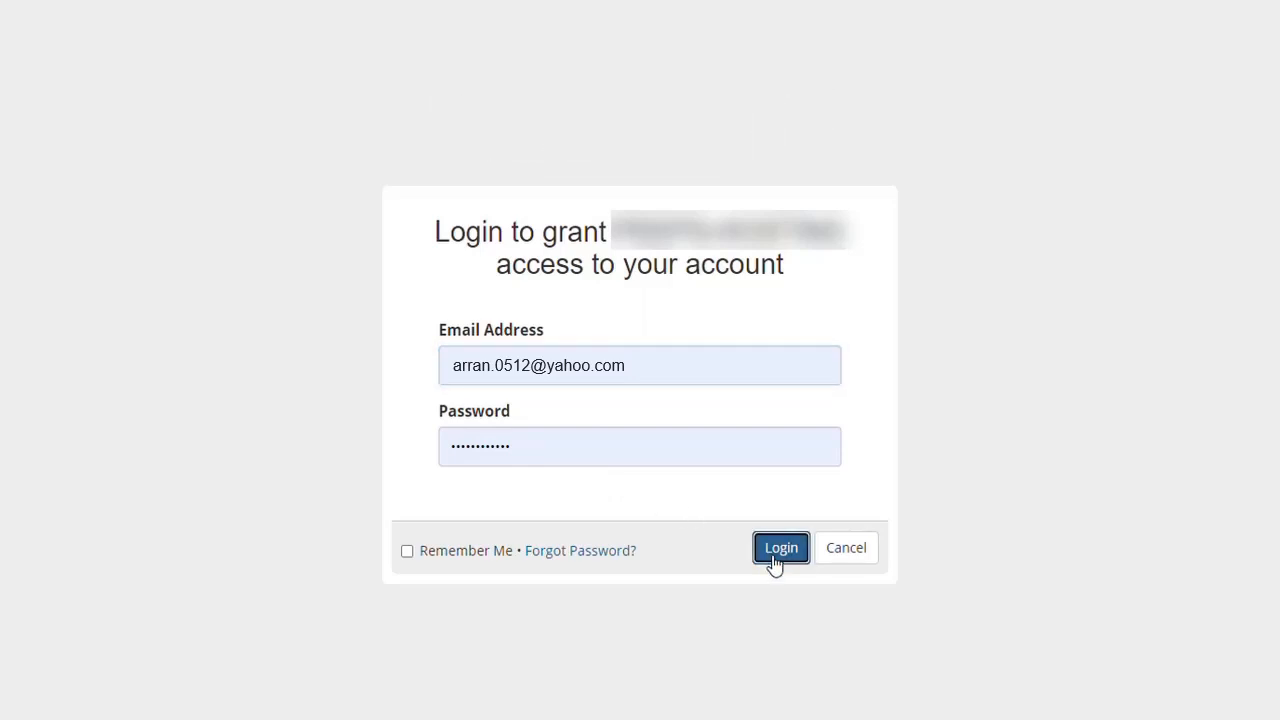
pyautogui.click(780, 548)
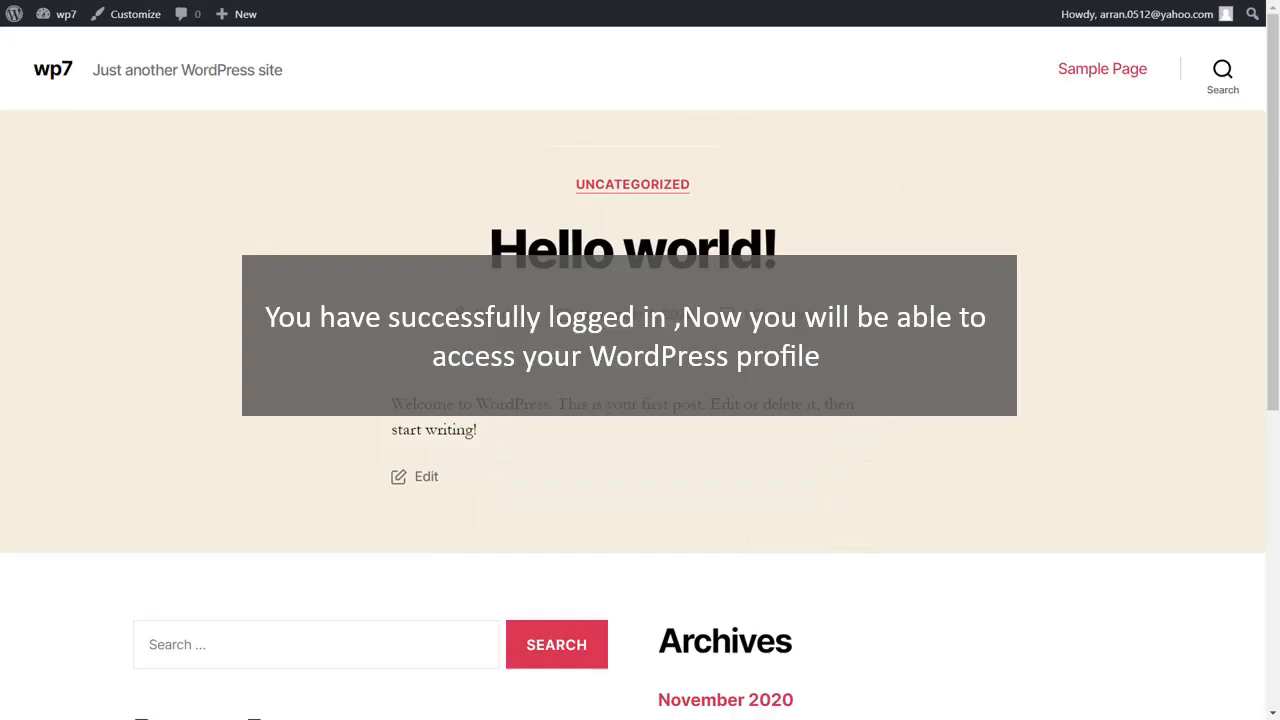